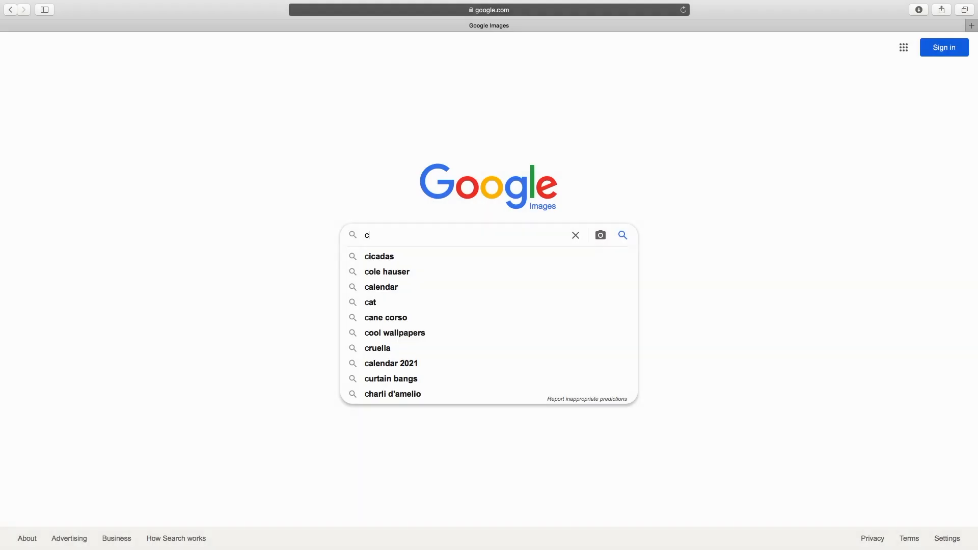
Search Google Images for 'creature baits' and scroll through the results
text(reature bai)
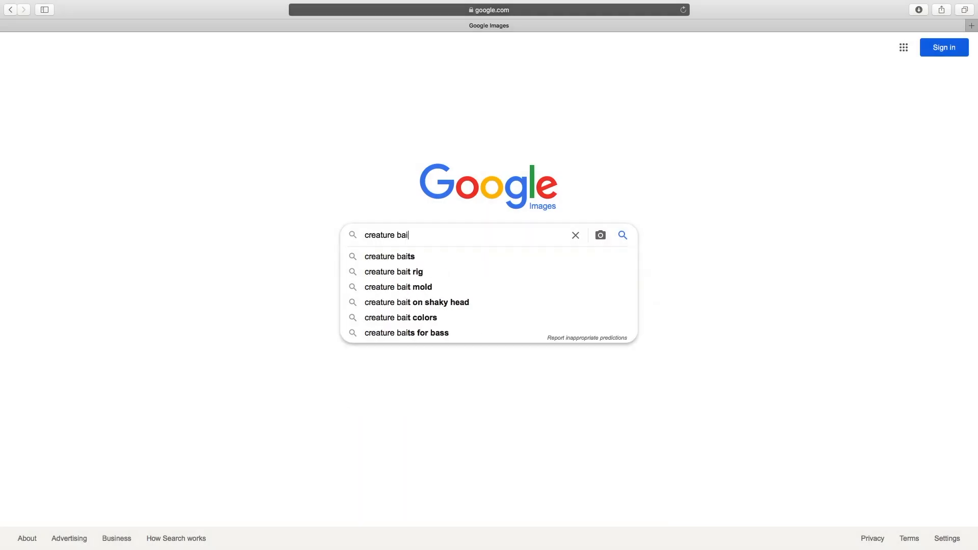
click(389, 255)
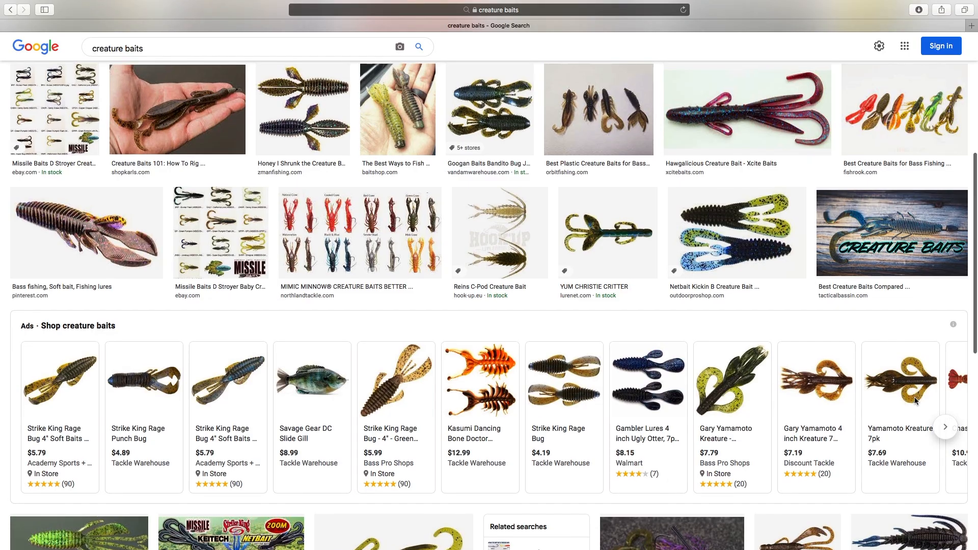
scroll(down, 3)
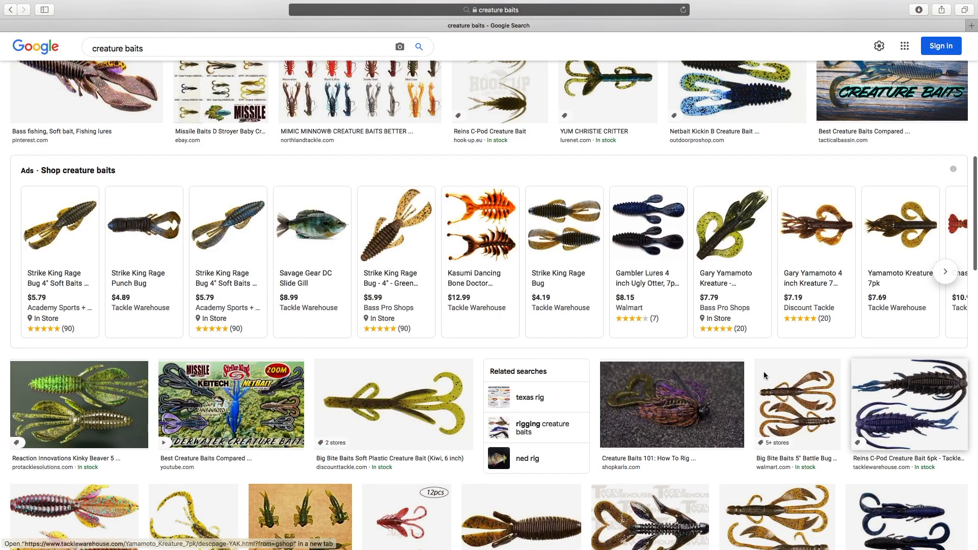
mouse_move(59, 224)
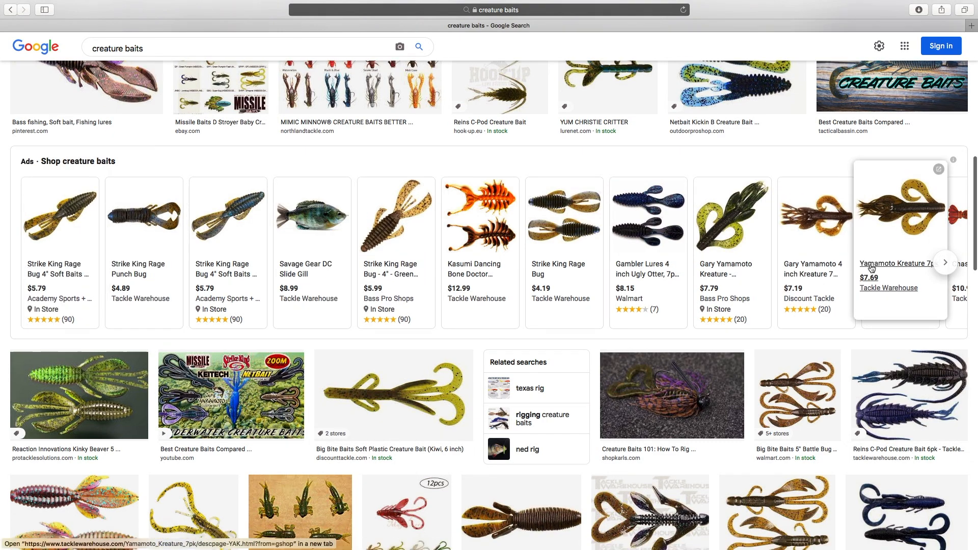
scroll(down, 3)
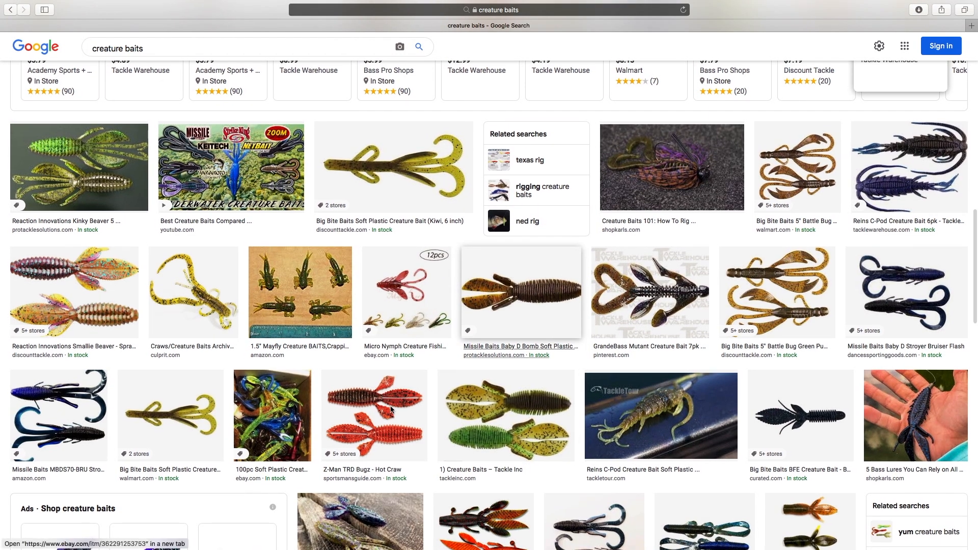
Preview the Z-Man TRD Bugz, Missile Baits D Bomb and a related creature bait image
click(374, 415)
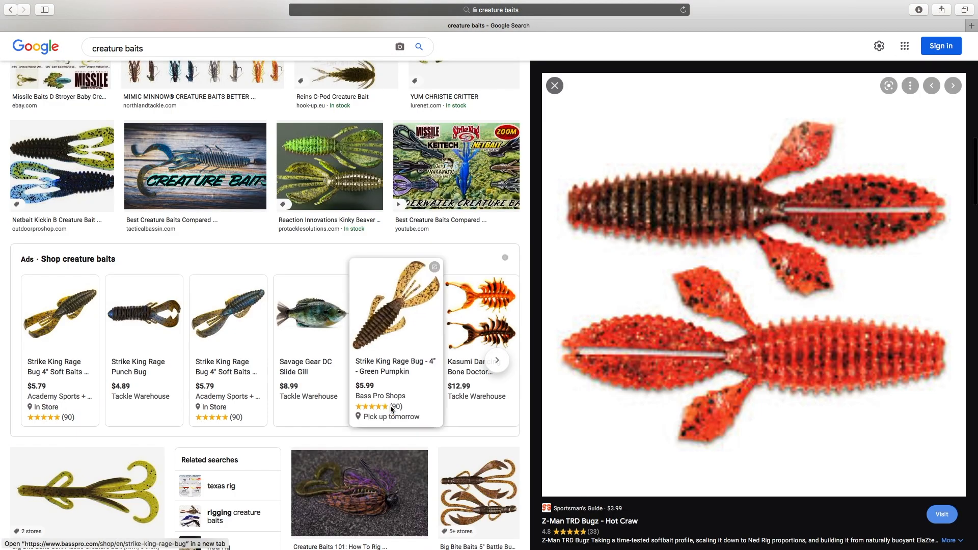
scroll(down, 3)
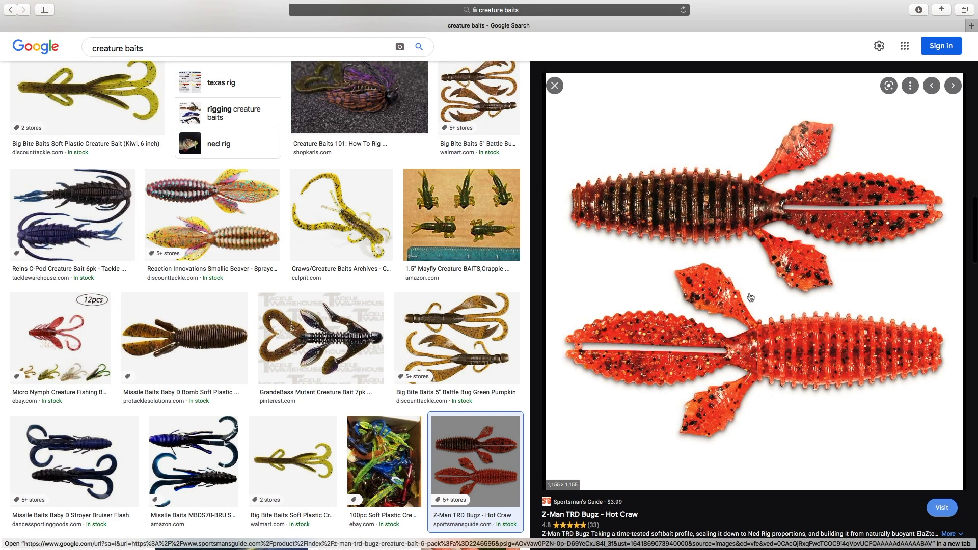
click(184, 337)
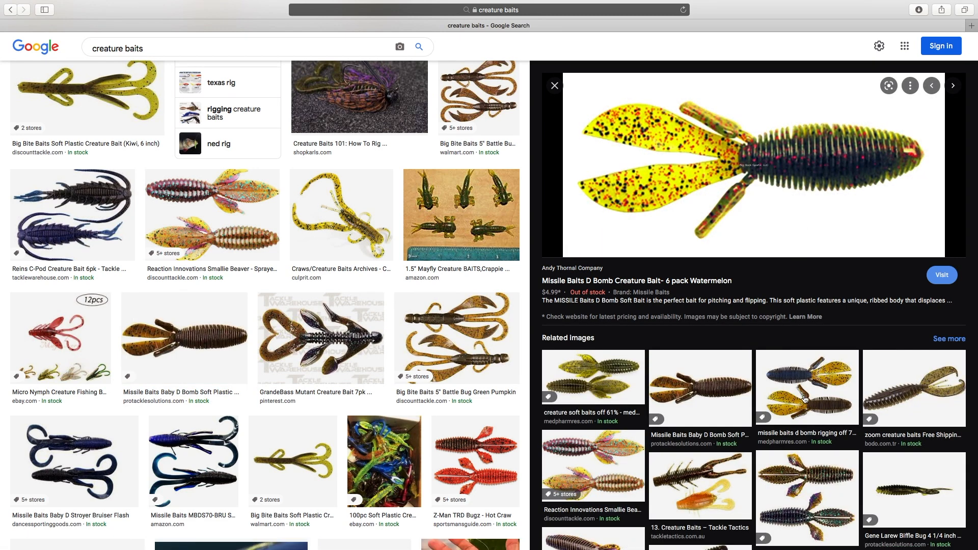
mouse_move(612, 395)
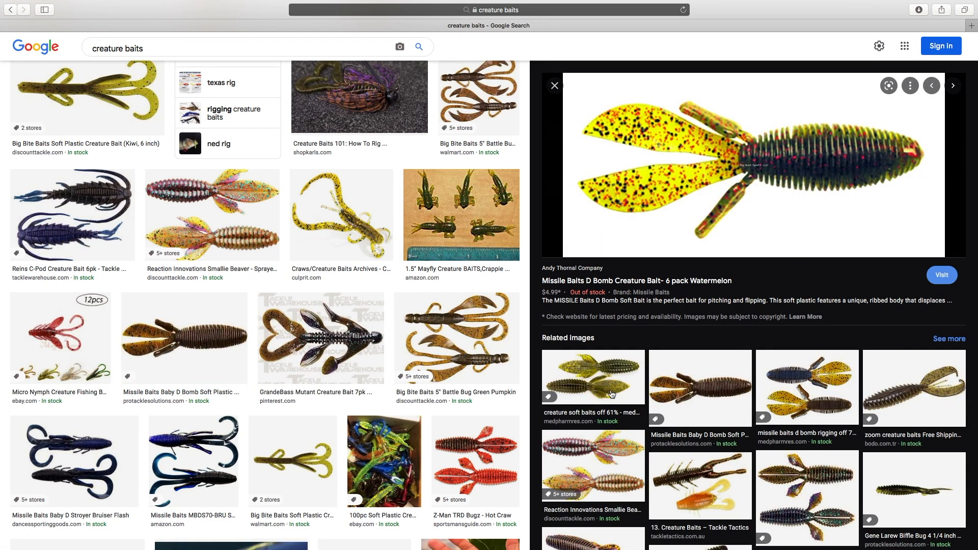
click(592, 376)
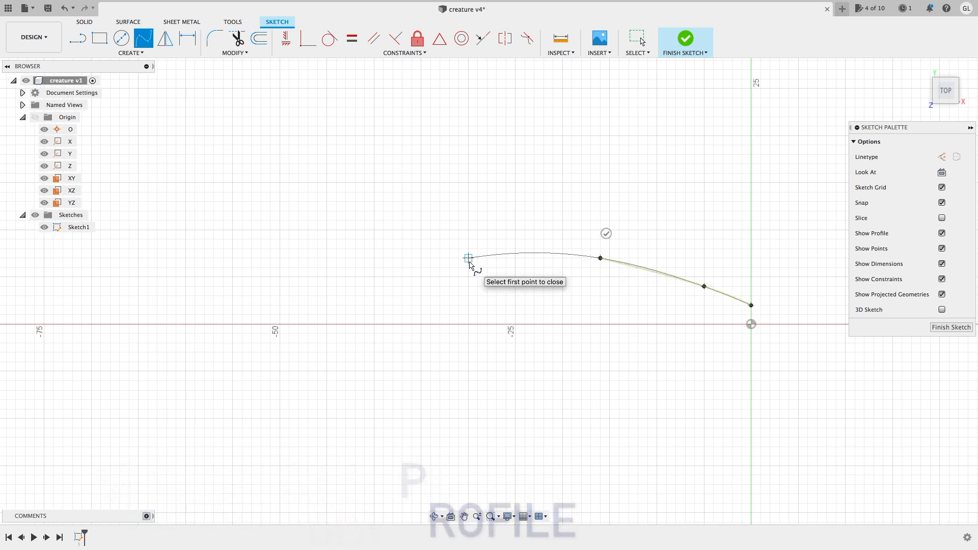
mouse_move(395, 257)
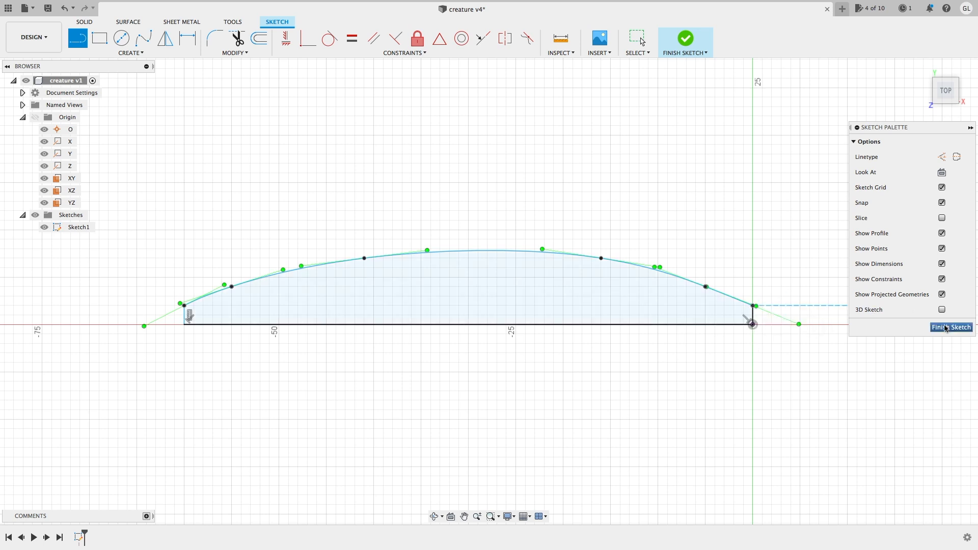
Finish the sketch and revolve the closed profile 360 degrees around the X axis into a solid body
click(684, 38)
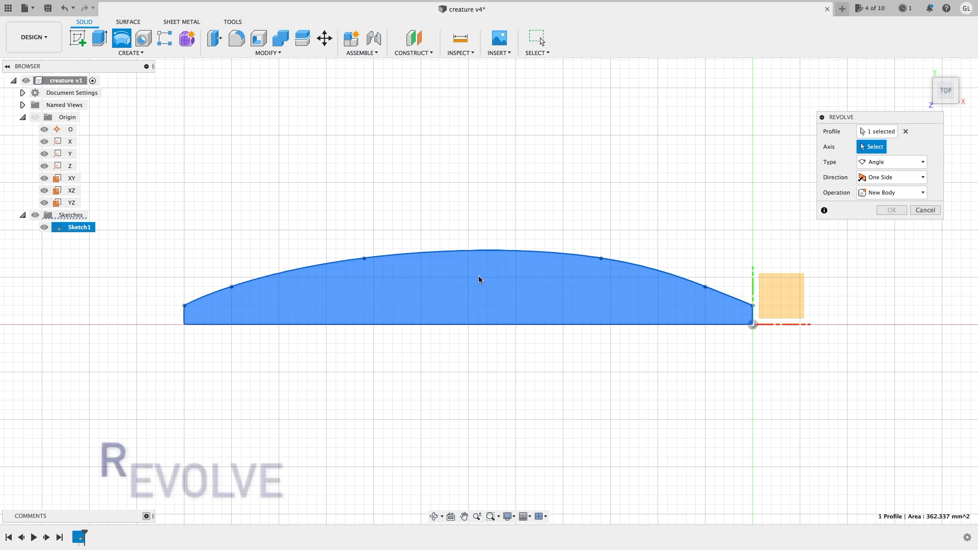
click(70, 141)
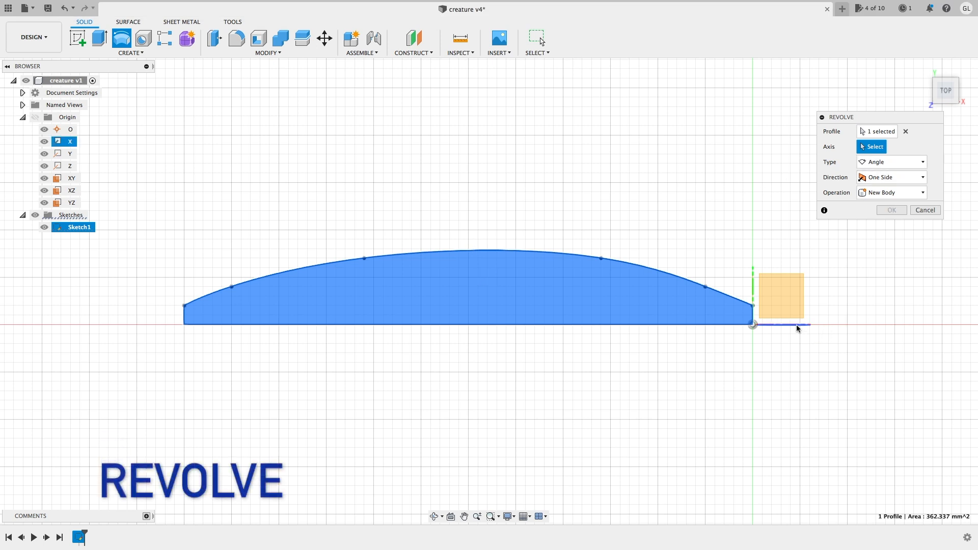
click(779, 323)
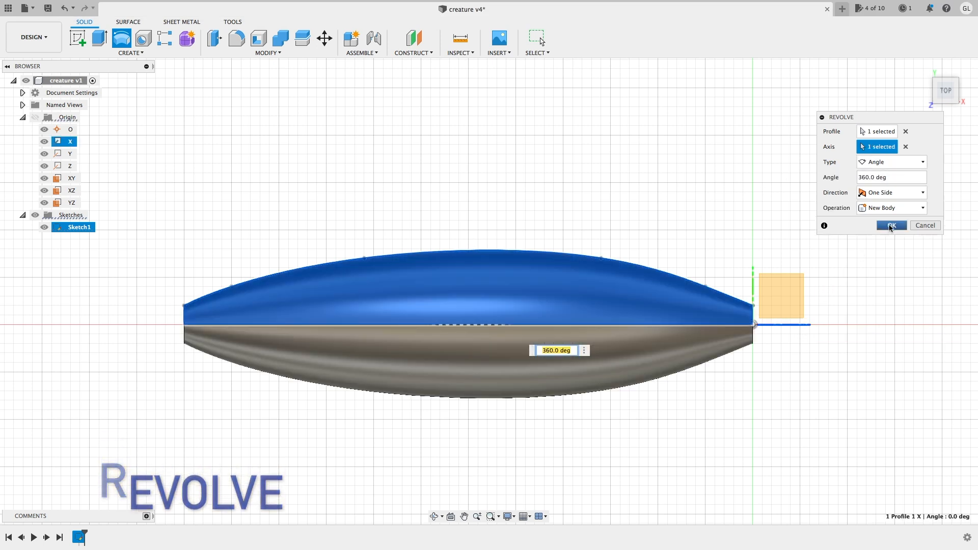
click(890, 225)
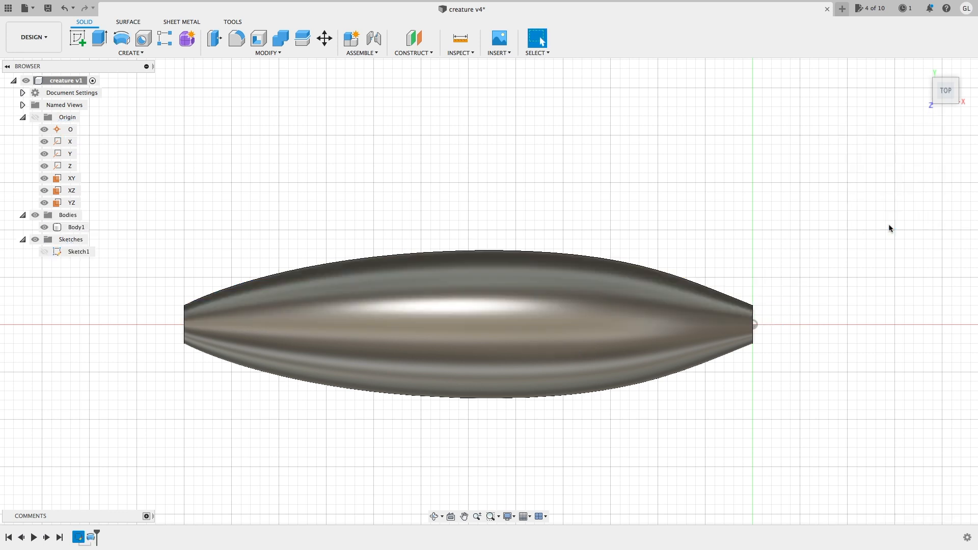
Scale Body1 non-uniformly with Z Scale 0.5, checking the flattened section from the Right view
click(266, 42)
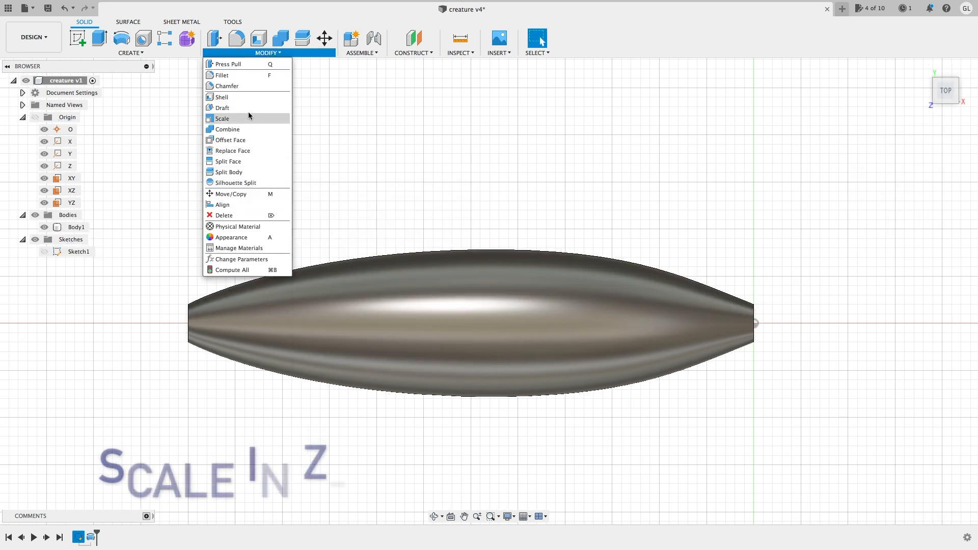
click(222, 118)
text(.500)
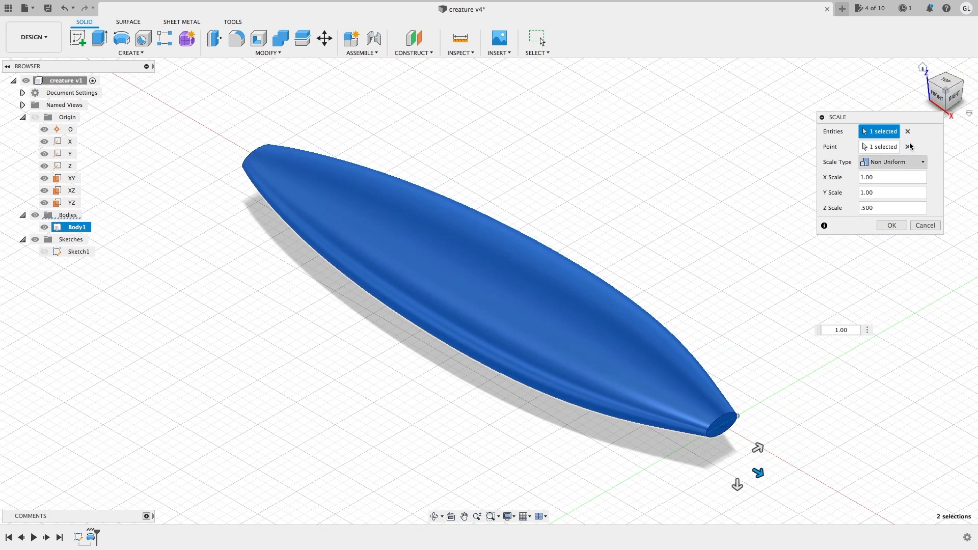
click(945, 90)
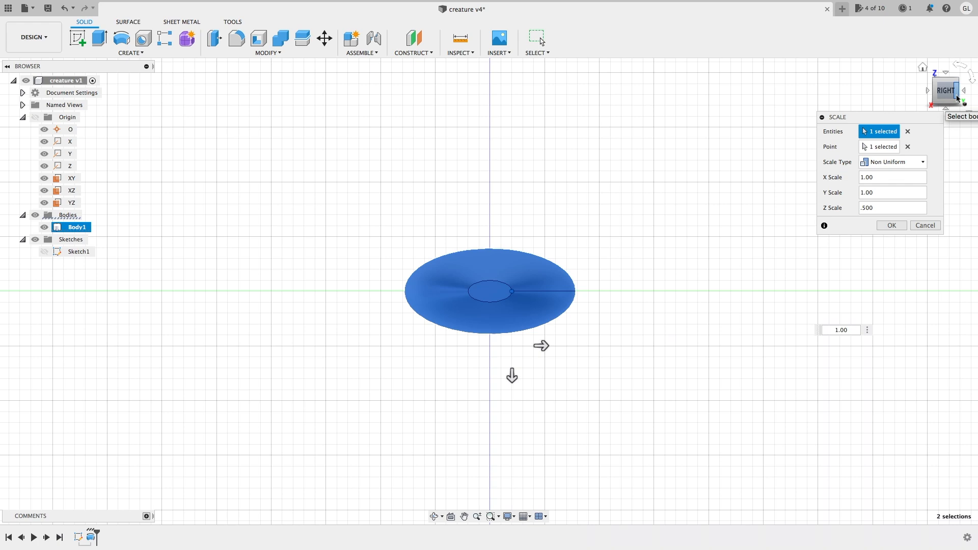
click(890, 225)
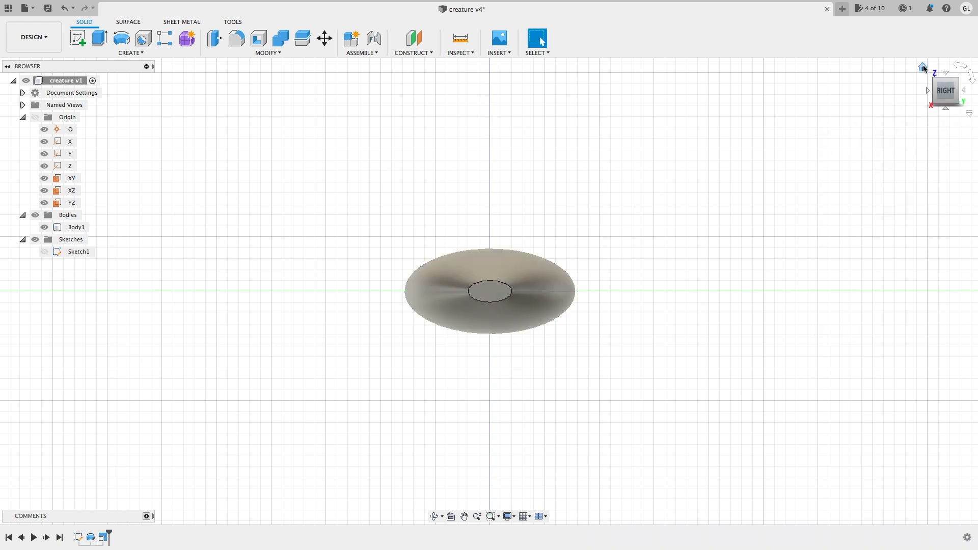
click(945, 91)
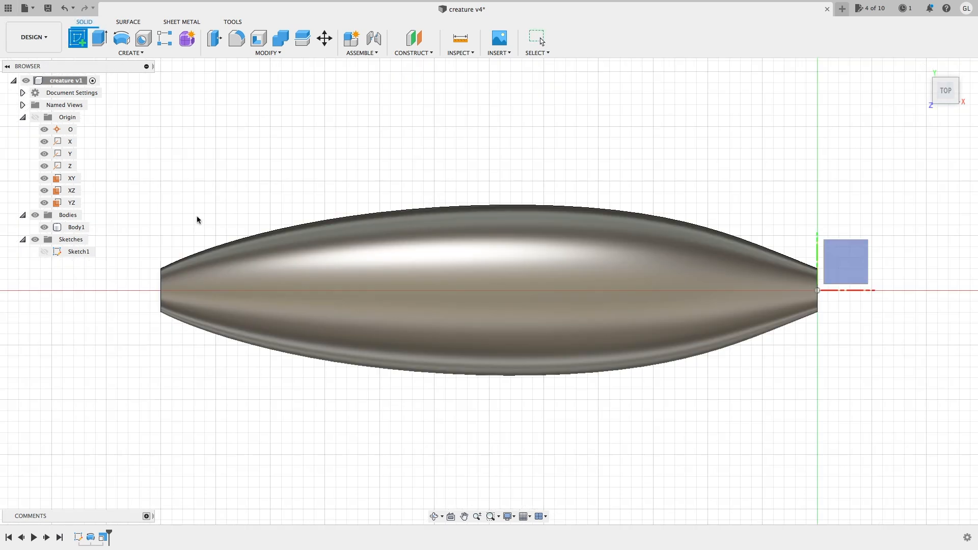
On a top-plane sketch, draw a 1 x 20 mm rectangle and pattern it into 25 slots at 2.20 mm spacing
click(98, 38)
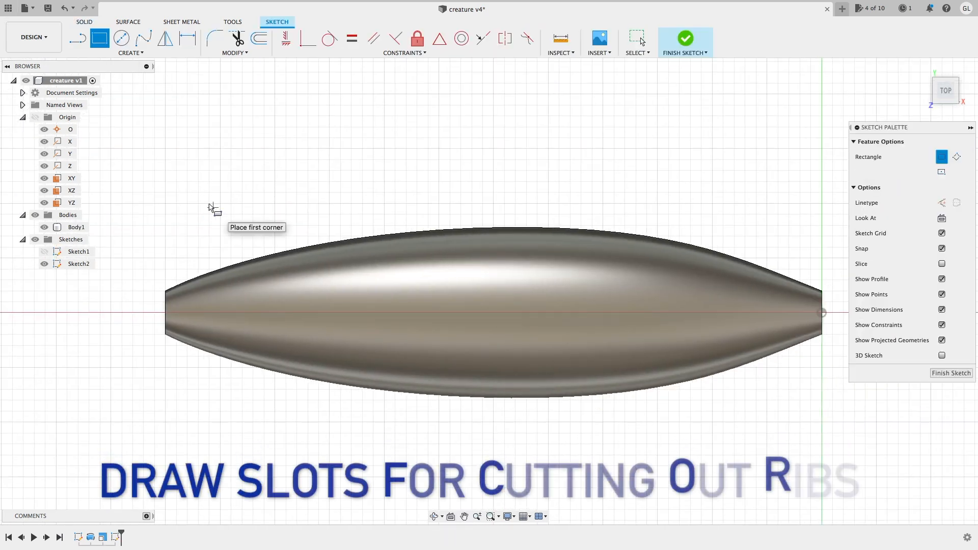
mouse_move(232, 247)
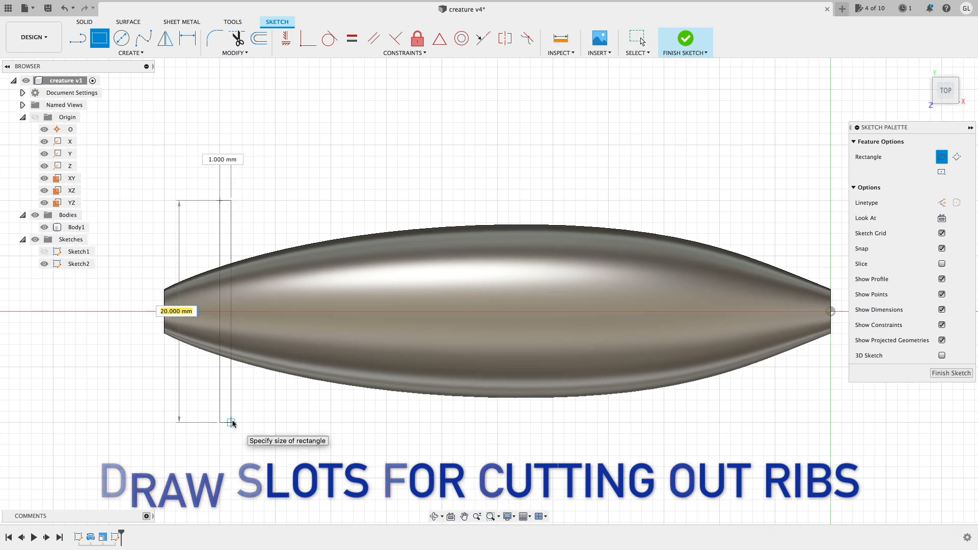
click(231, 423)
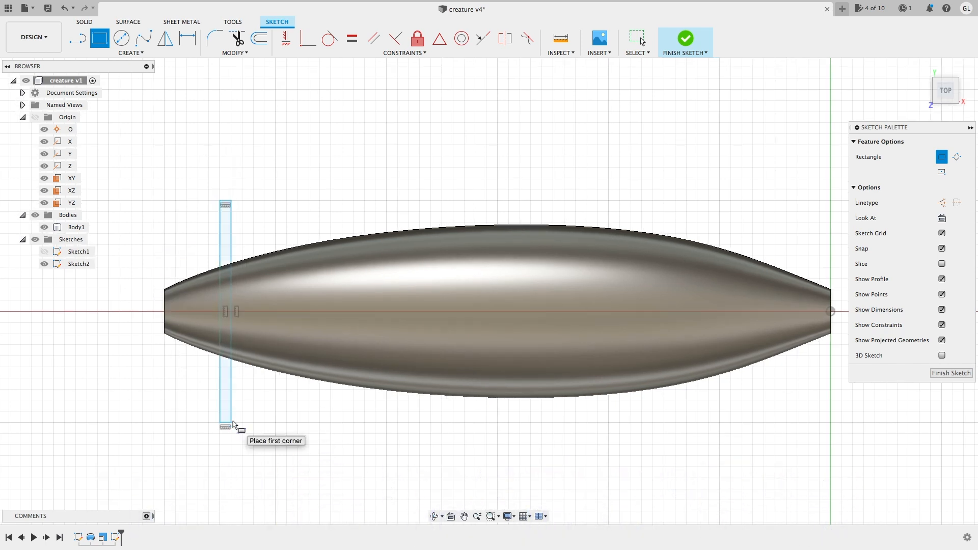
click(129, 39)
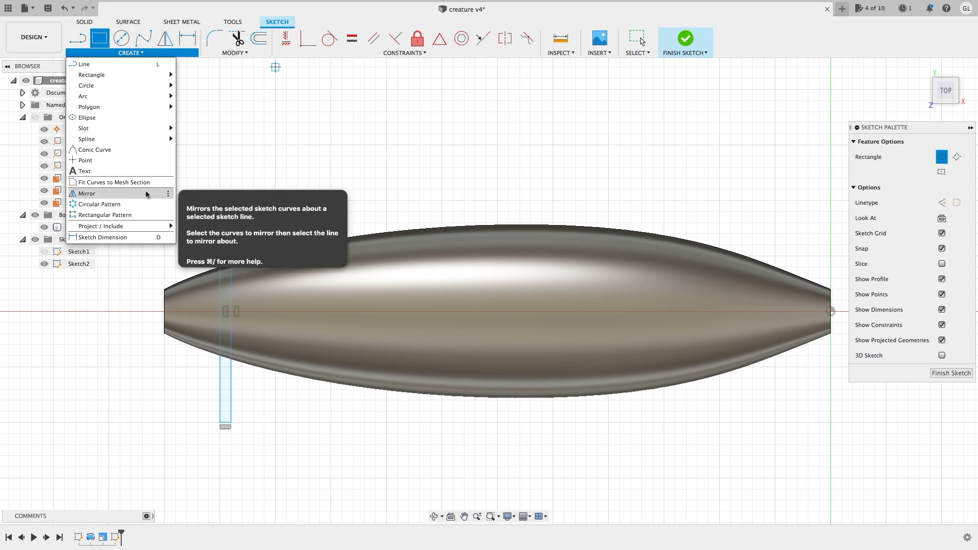
click(105, 215)
text(25)
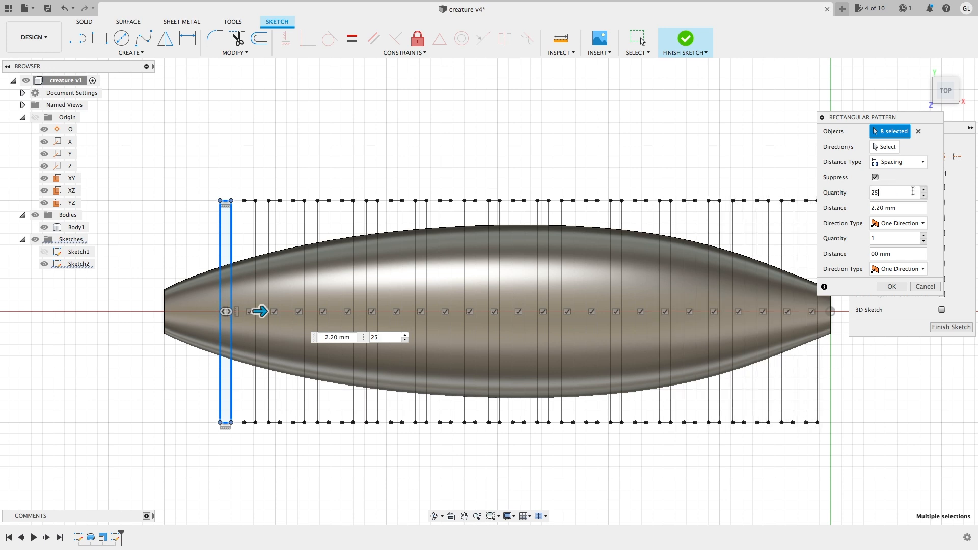
click(890, 286)
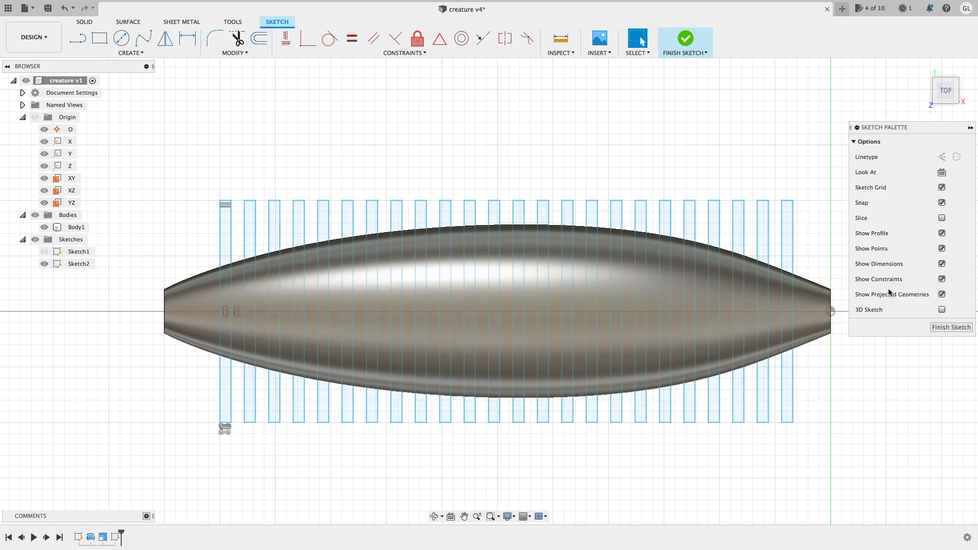
mouse_move(952, 327)
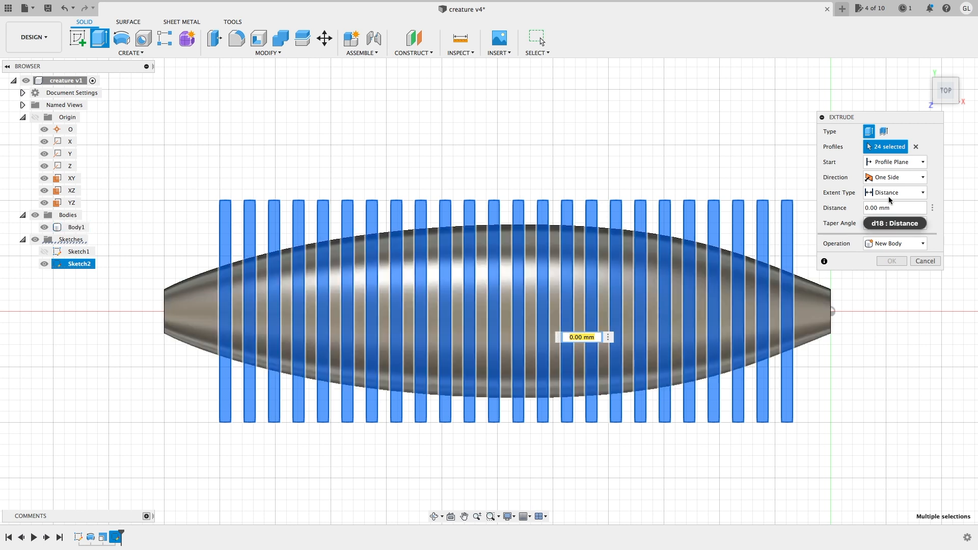
Extrude the slot profiles as a symmetric through-all cut, splitting the body into ring segments
click(895, 193)
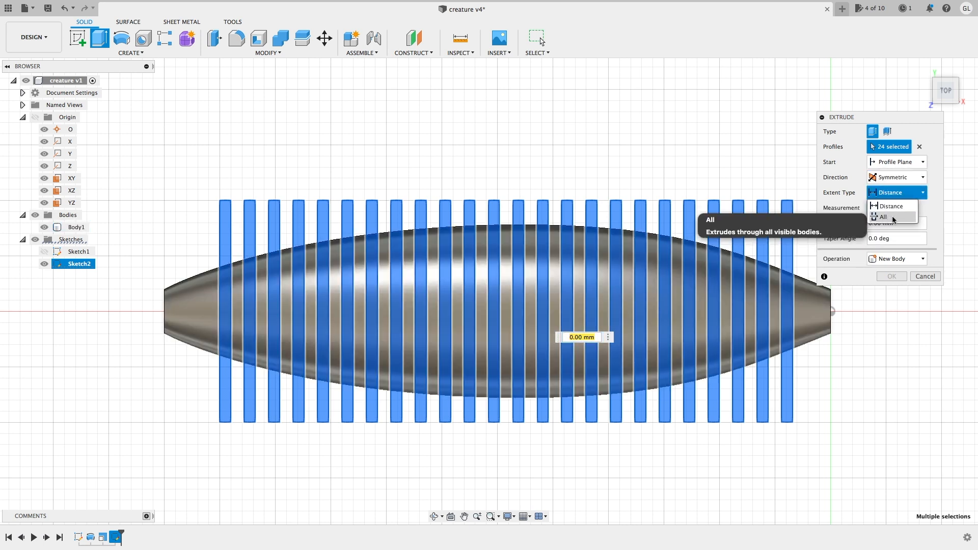
click(884, 216)
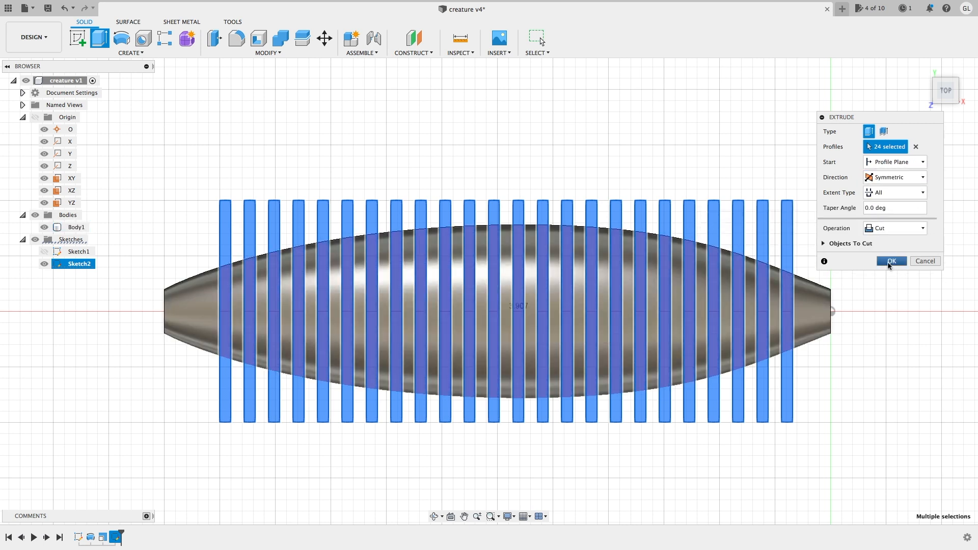
click(890, 261)
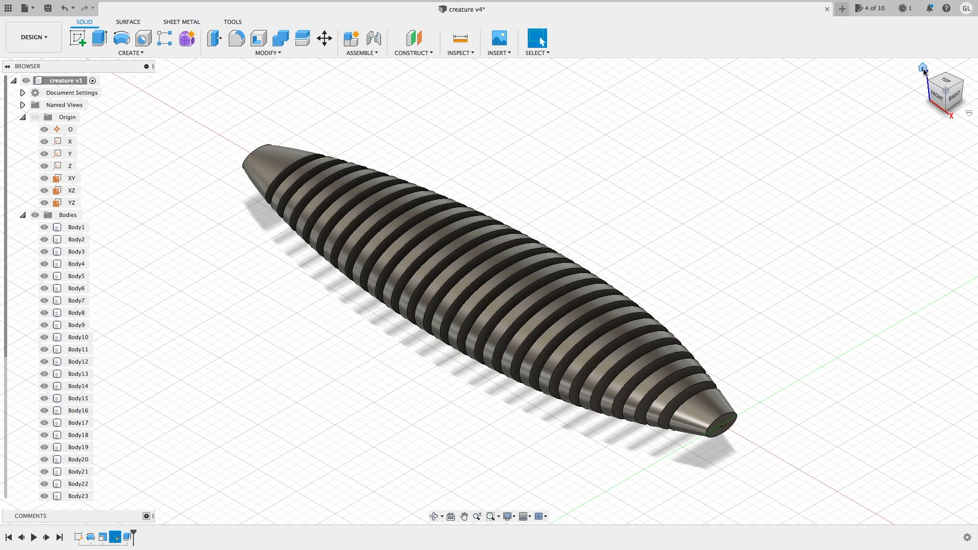
click(945, 90)
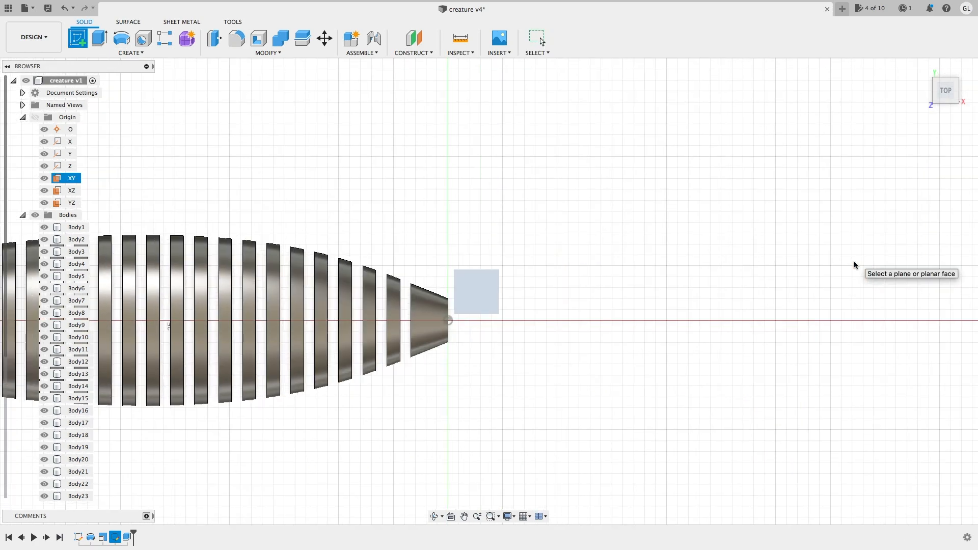
Sketch the core profile on the XY plane and revolve it 360 degrees around the X axis as a new body
click(476, 292)
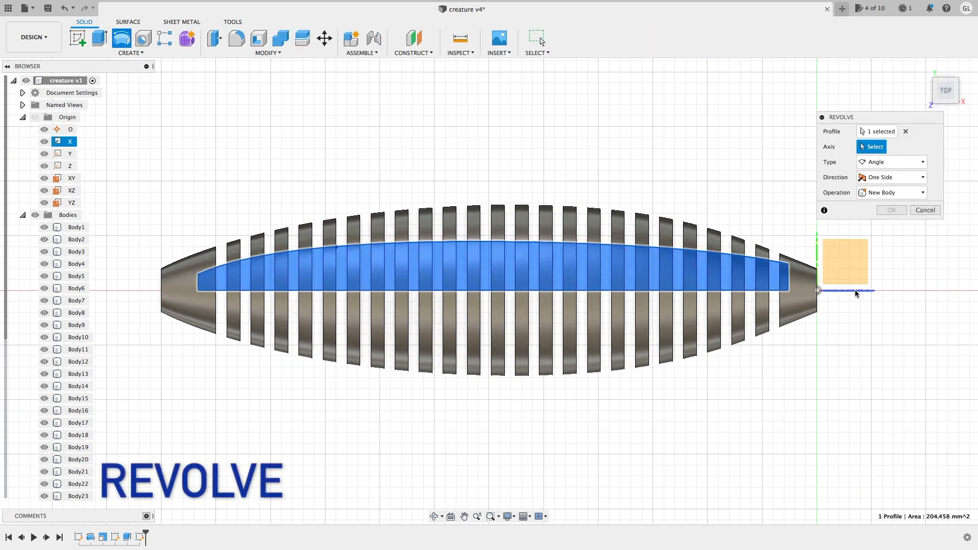
click(817, 290)
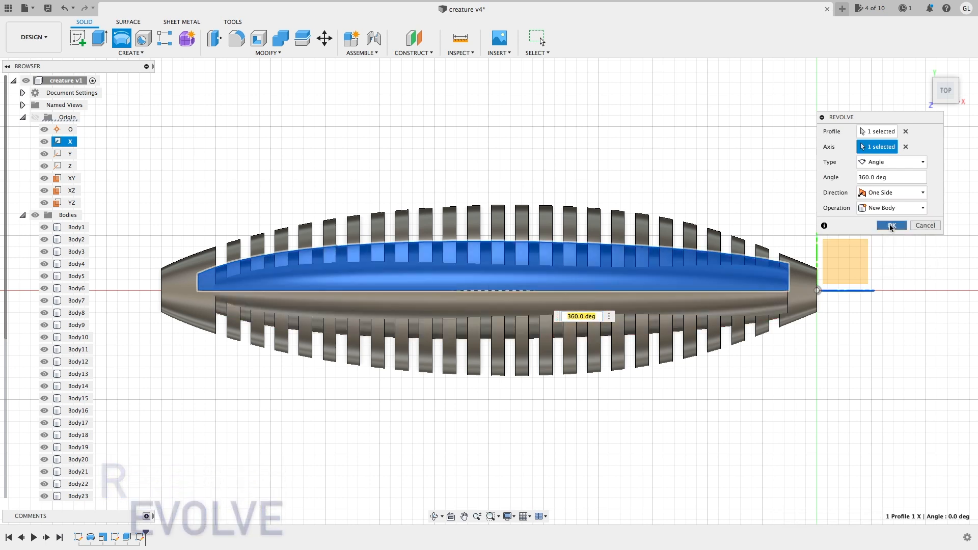
click(891, 226)
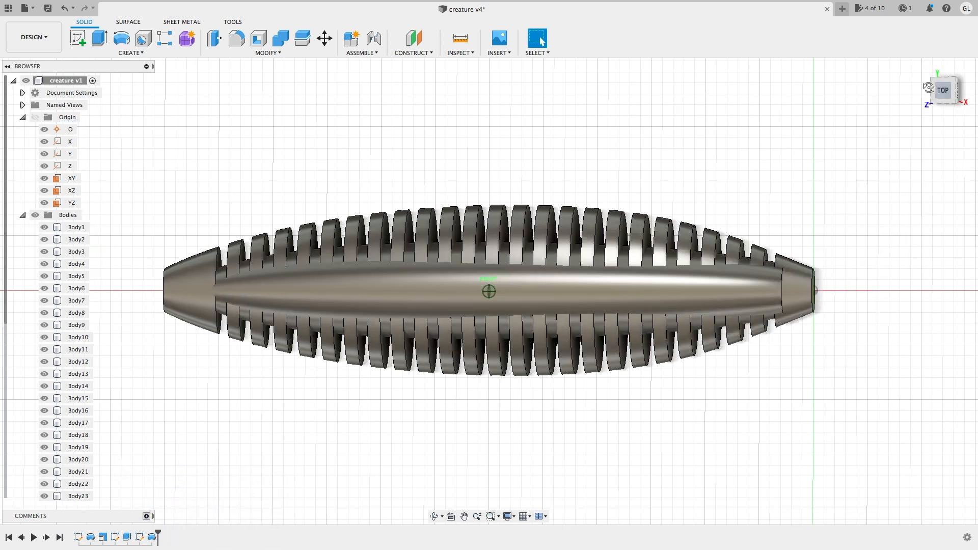
click(943, 89)
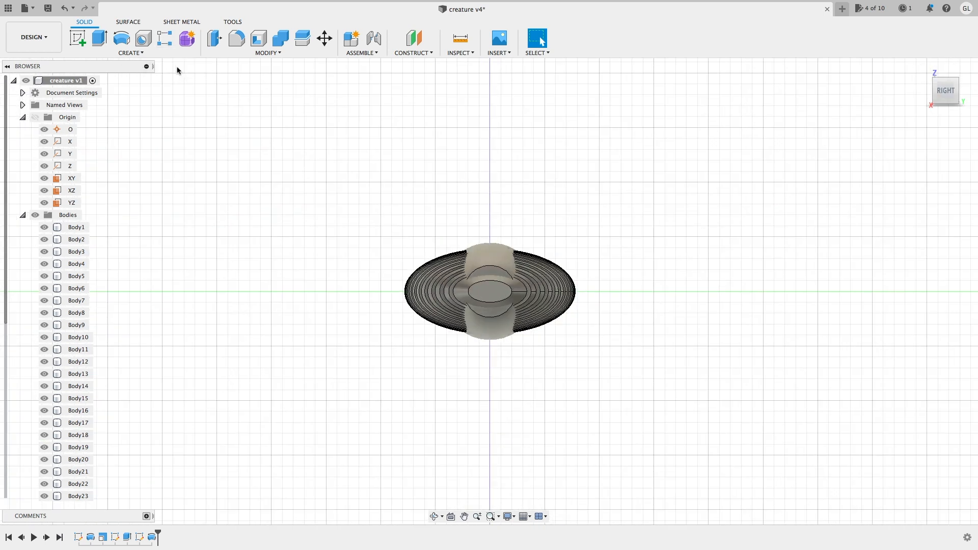
Scale the core Body26 non-uniformly with Z Scale 0.58 into an oval cross-section
click(267, 44)
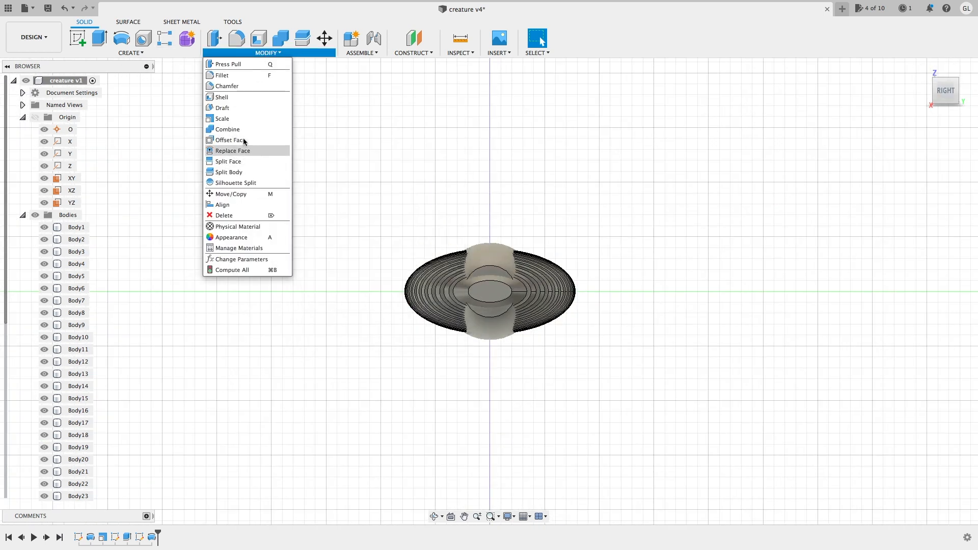
click(222, 118)
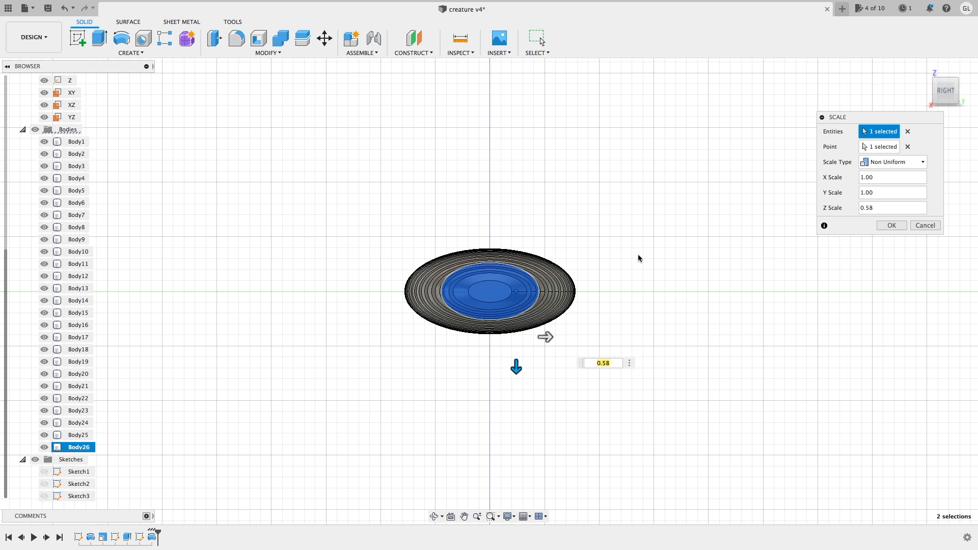
click(891, 225)
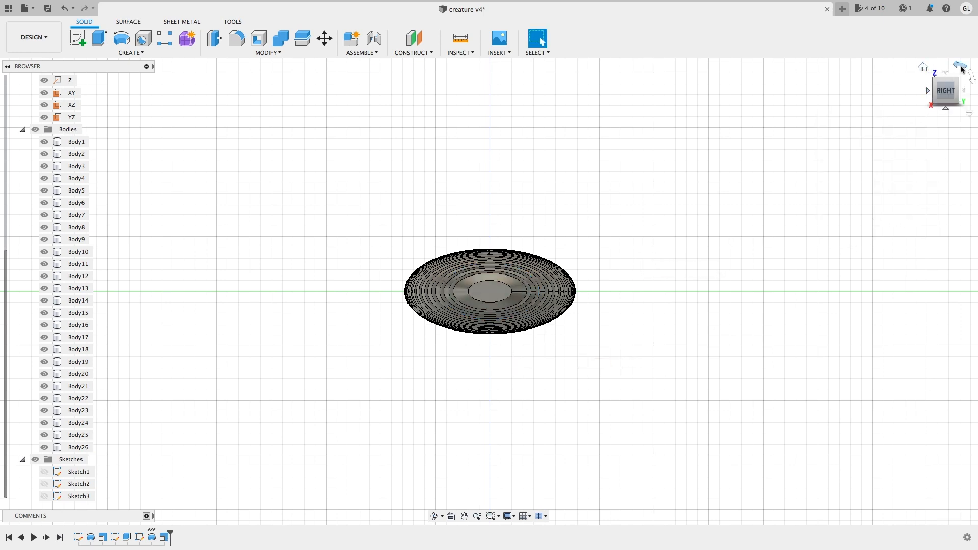
click(944, 89)
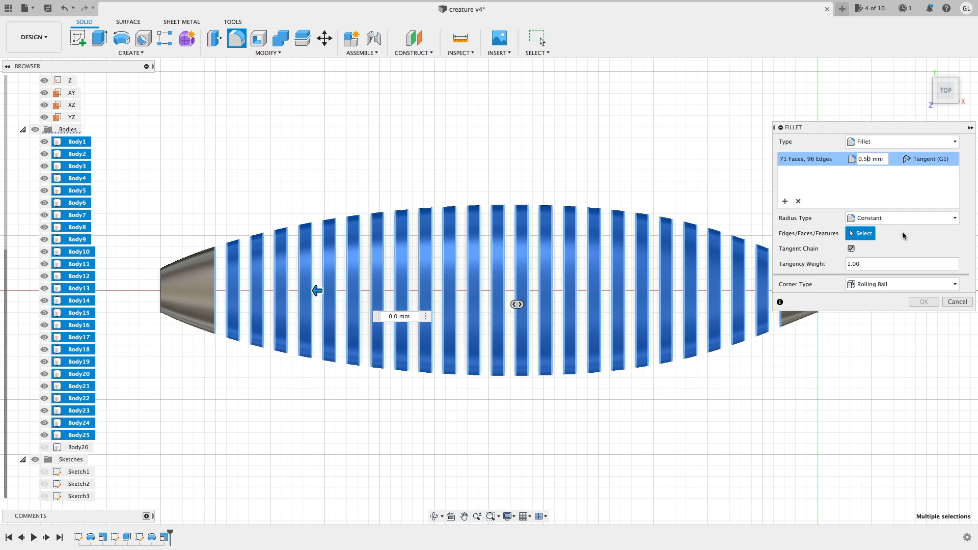
Fillet the edges of ring bodies Body1–Body25 with a 0.5 mm radius
click(923, 302)
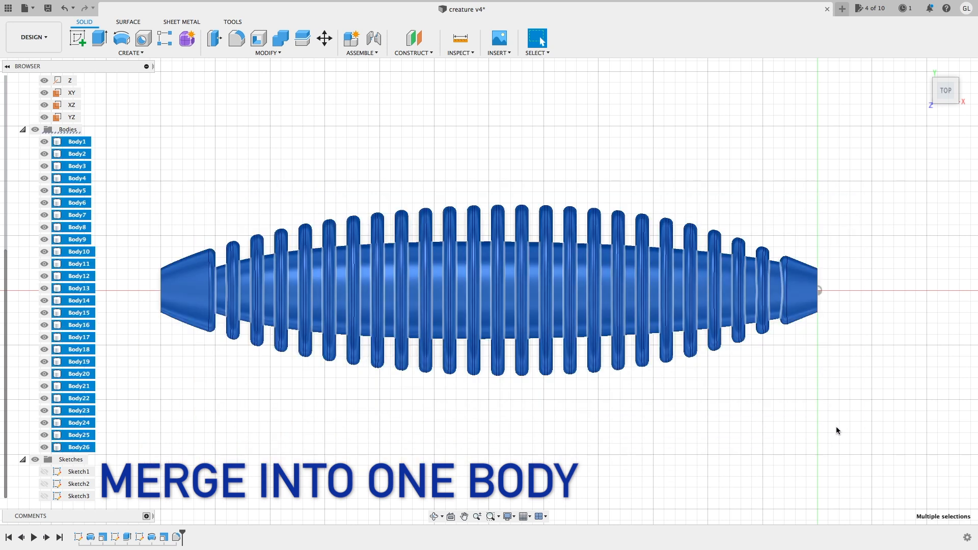
Combine the core and the 25 ring bodies with a Join operation into one ribbed body
click(279, 38)
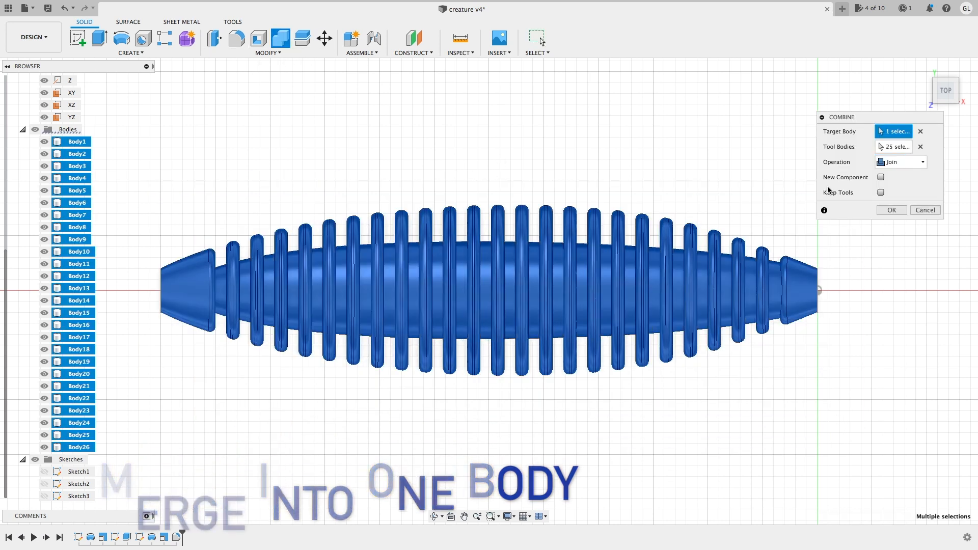
click(891, 210)
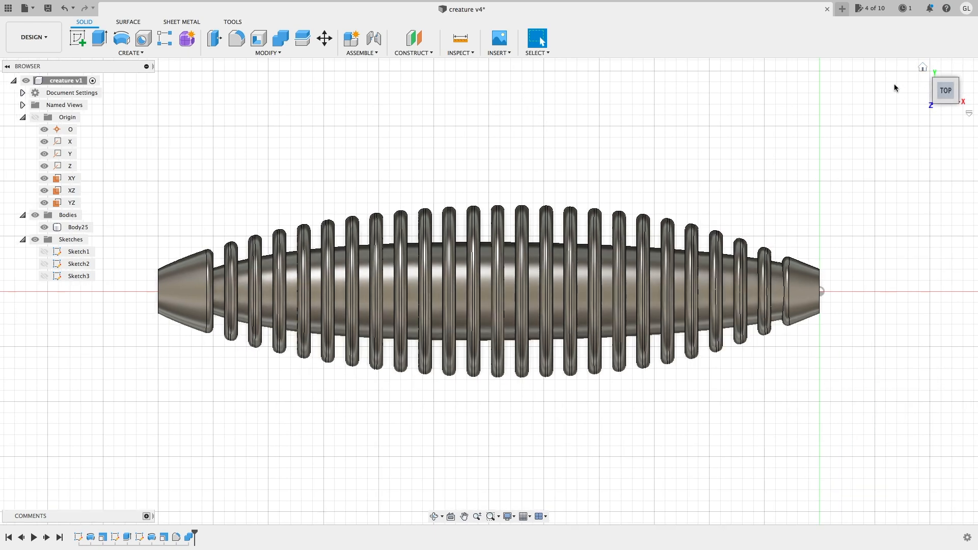
click(78, 38)
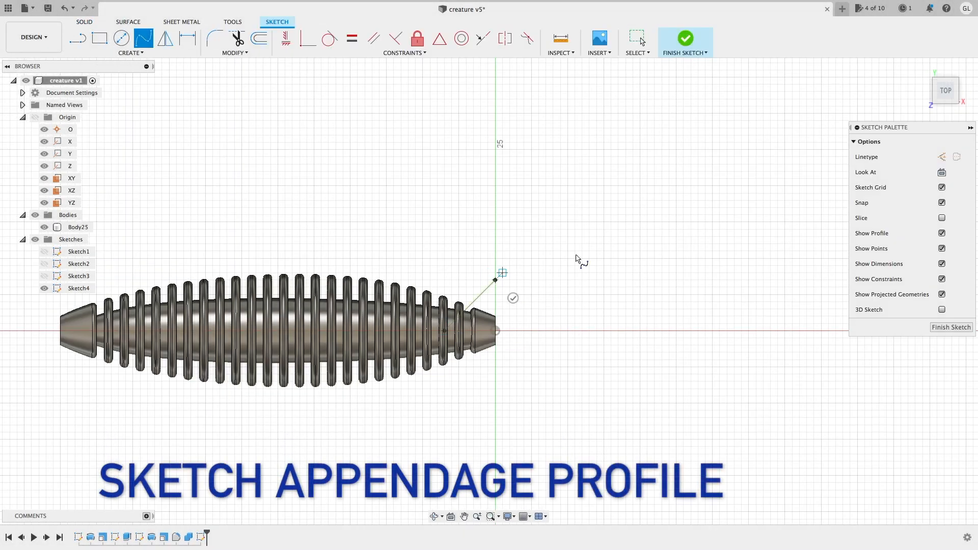
Draw an arching spline from the tail end and offset it by about 2.096 mm inward
click(587, 236)
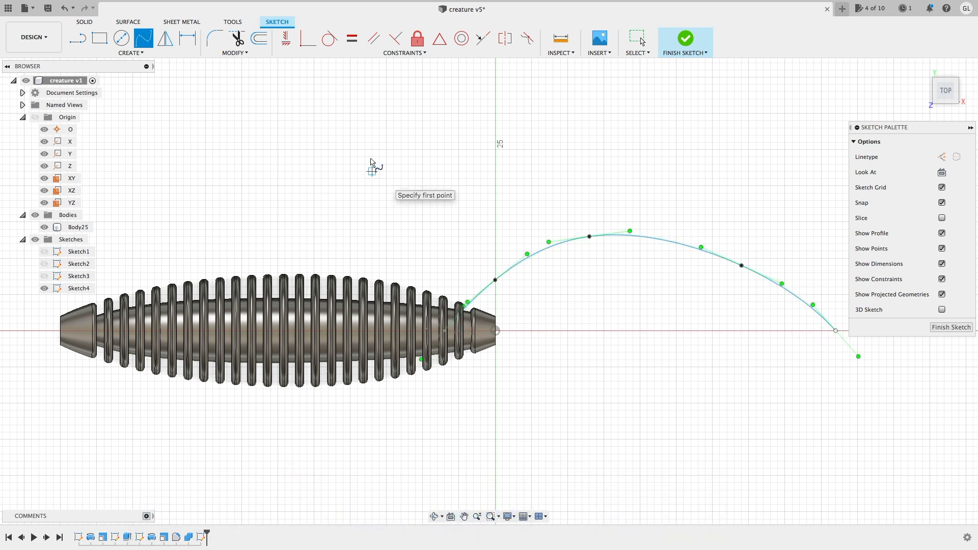
click(234, 41)
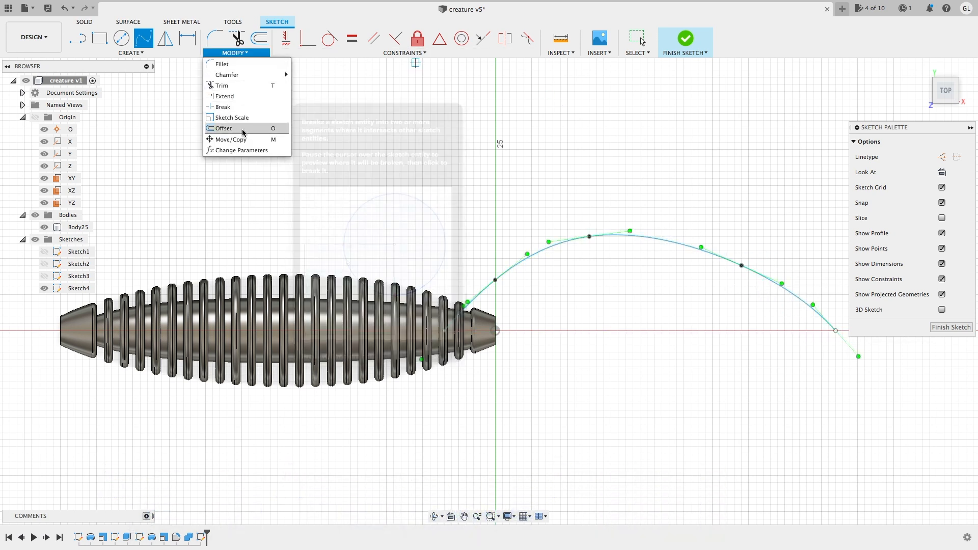
click(232, 138)
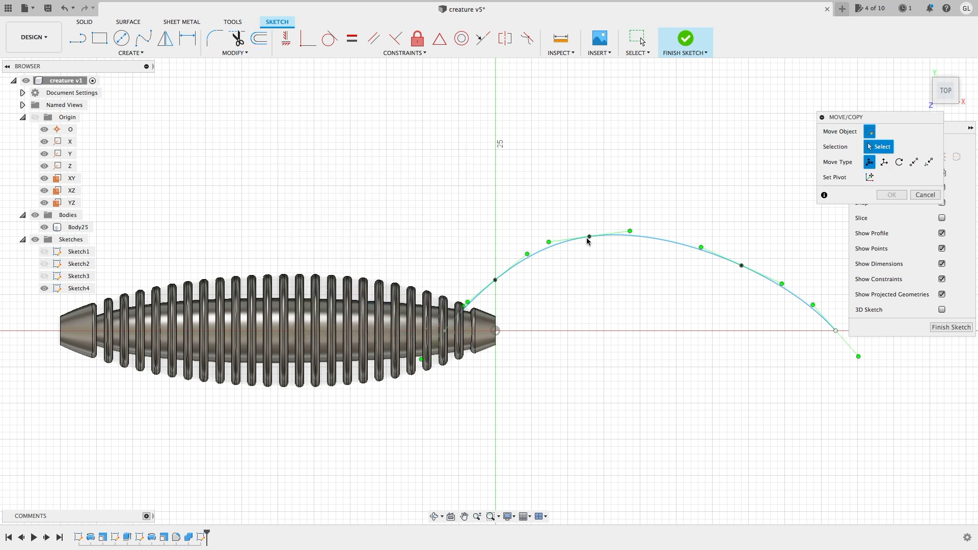
click(588, 235)
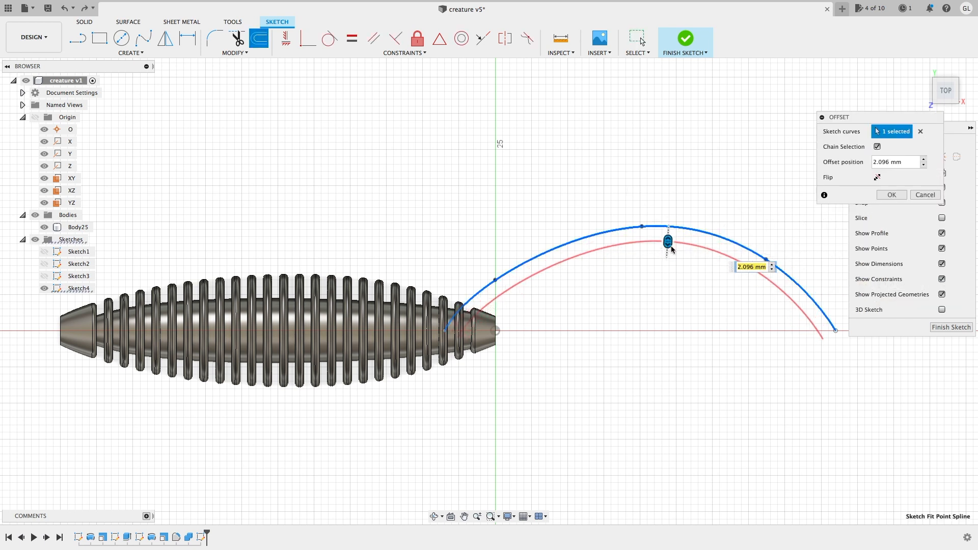
Confirm the parallel offset curve so the appendage has two arching lines from the tail
click(890, 195)
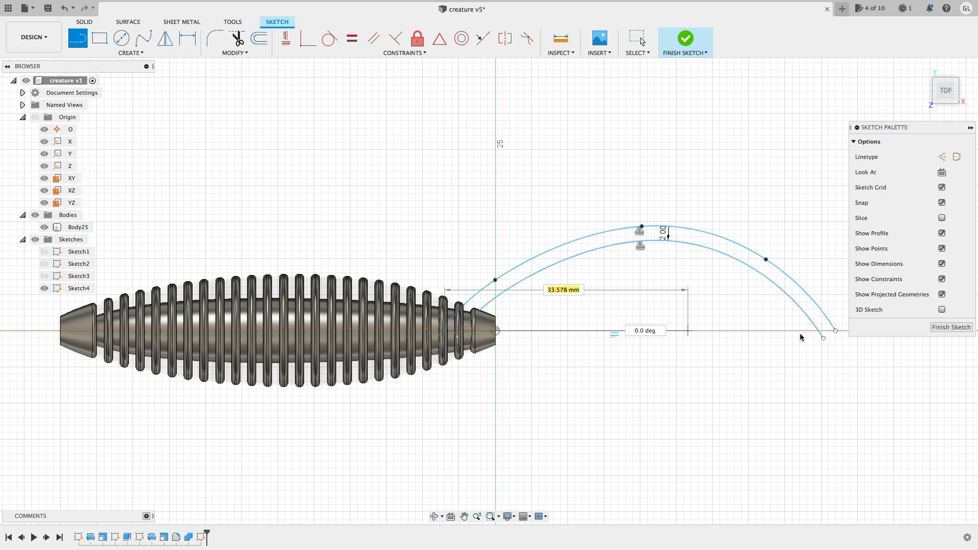
mouse_move(99, 37)
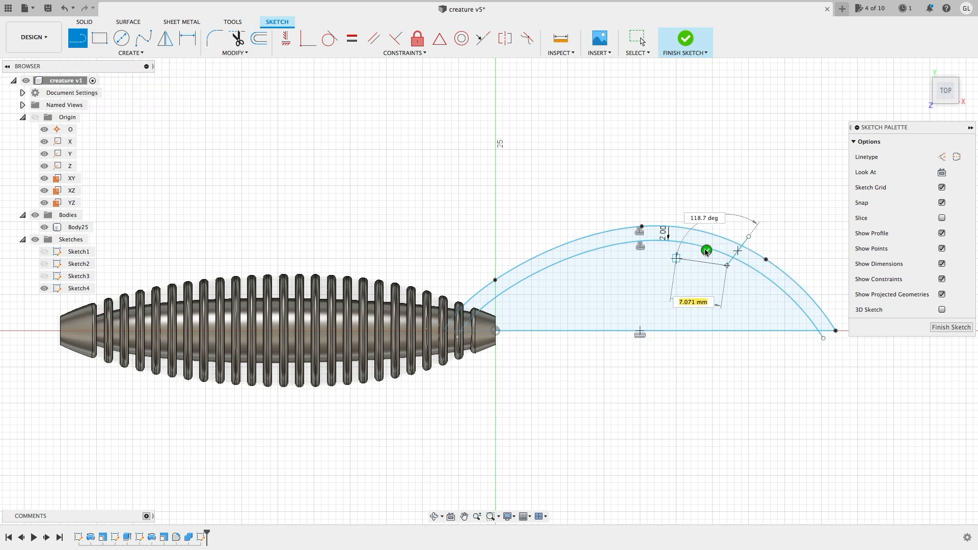
mouse_move(686, 40)
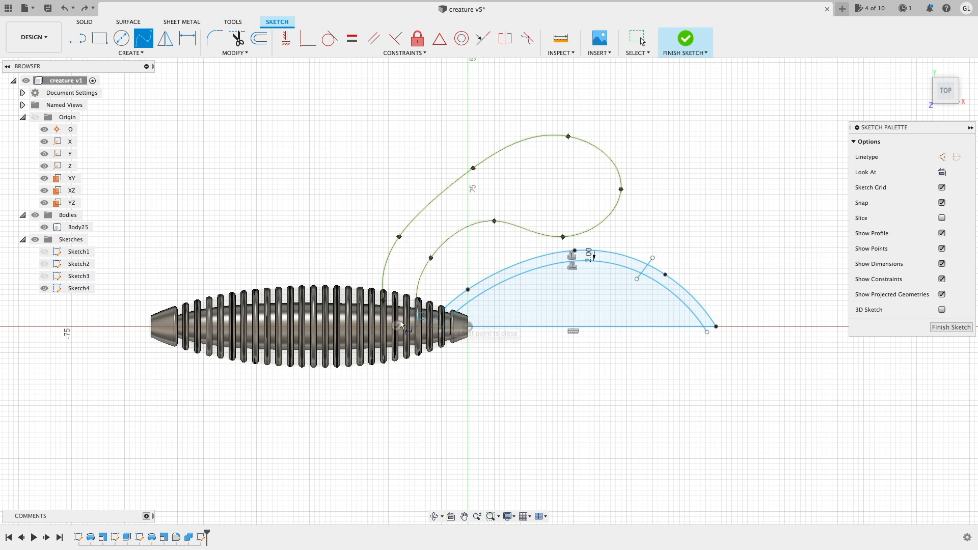
Adjust the curled hook-shaped appendage splines with Move/Copy from the sketch modify tools
click(234, 41)
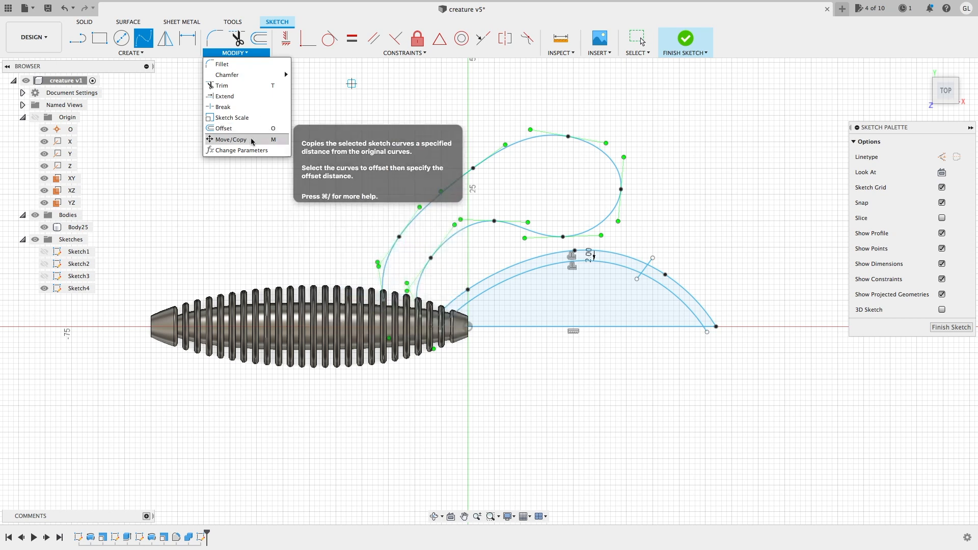
click(230, 140)
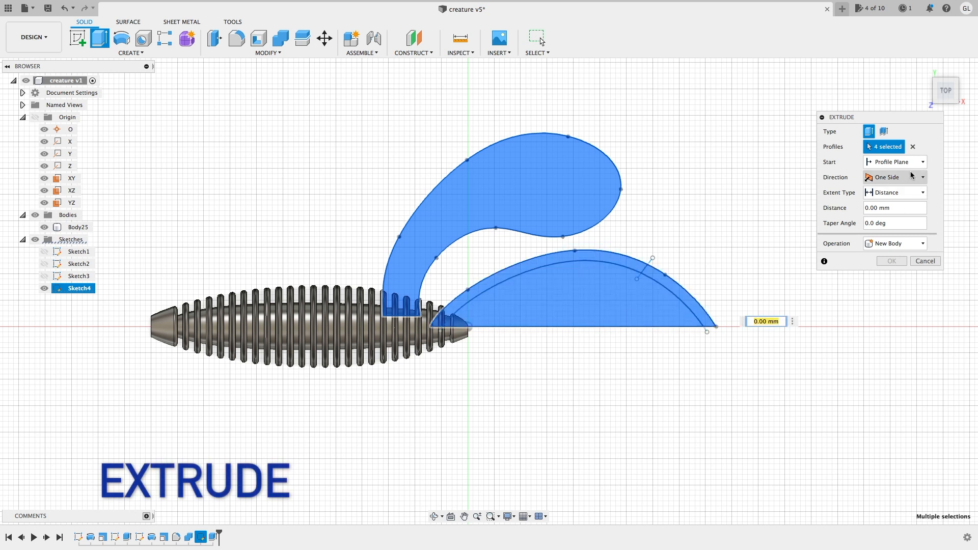
Extrude the appendage profiles symmetrically 1 mm as new solid bodies
click(895, 177)
text(1)
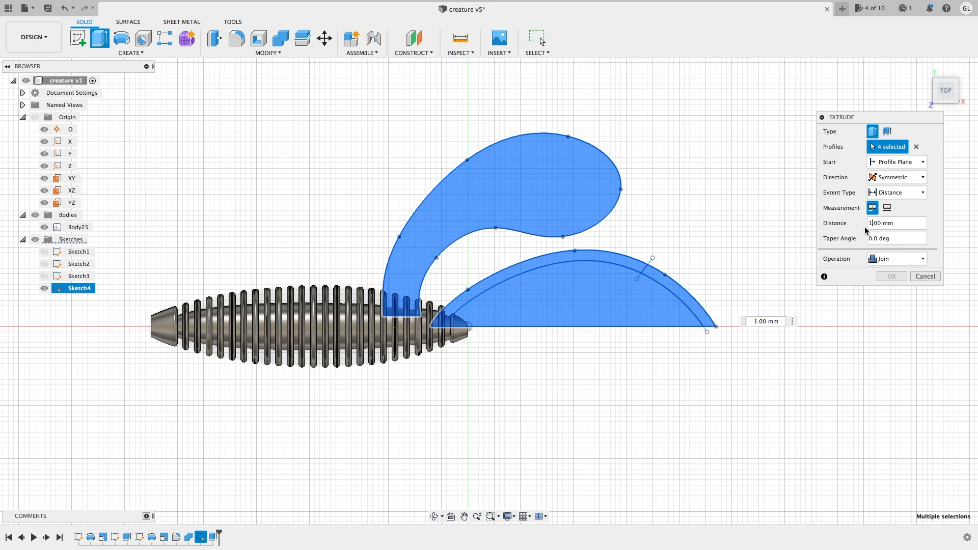
click(896, 258)
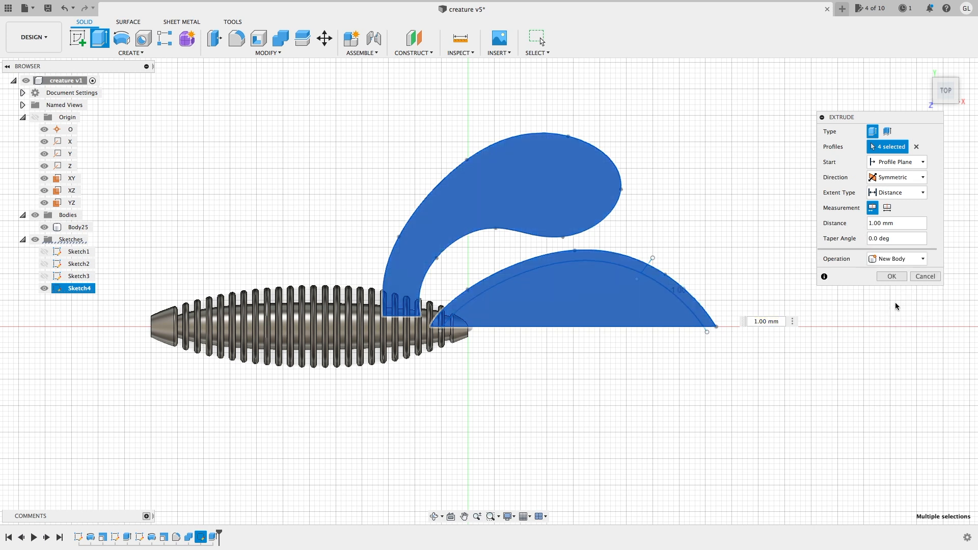
click(890, 276)
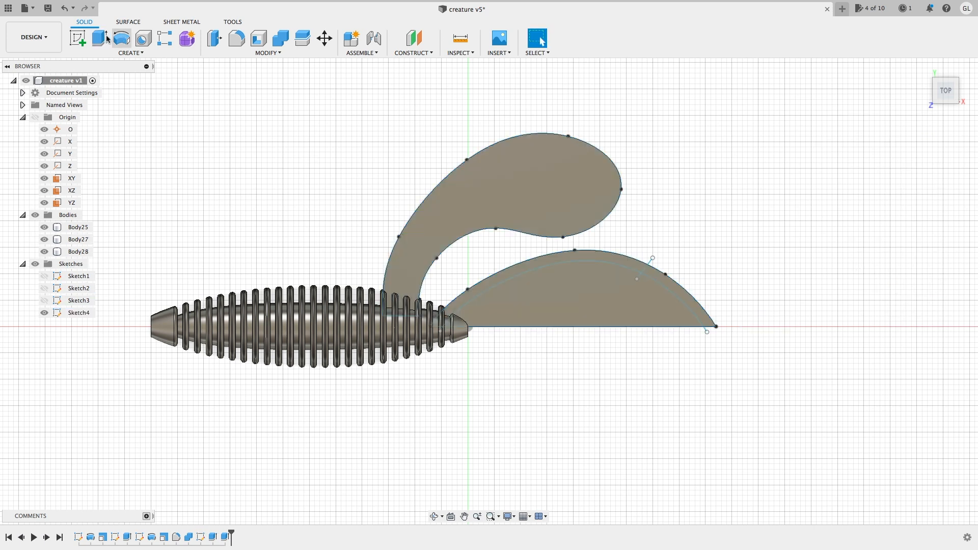
Extrude the arch tip profile symmetrically as a joined thicker kicker tip
click(98, 38)
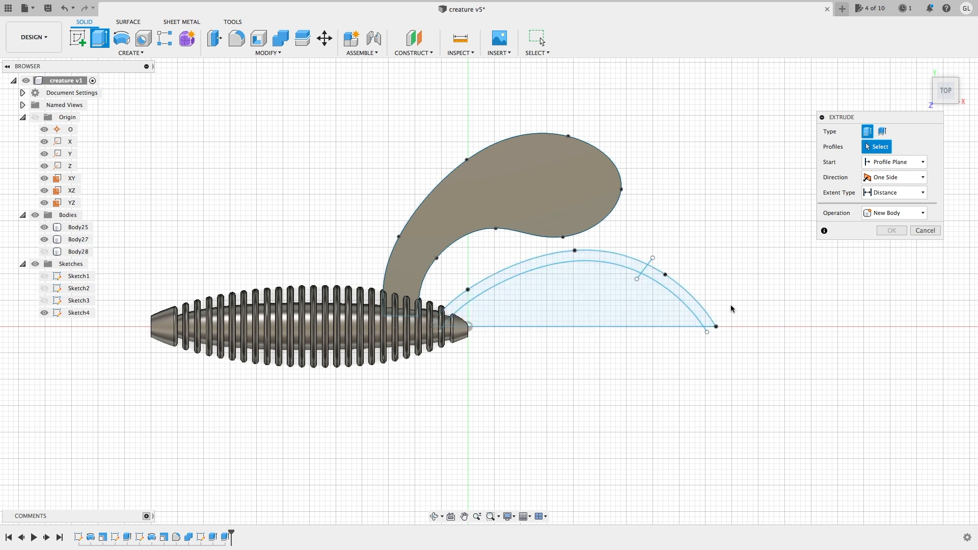
click(679, 281)
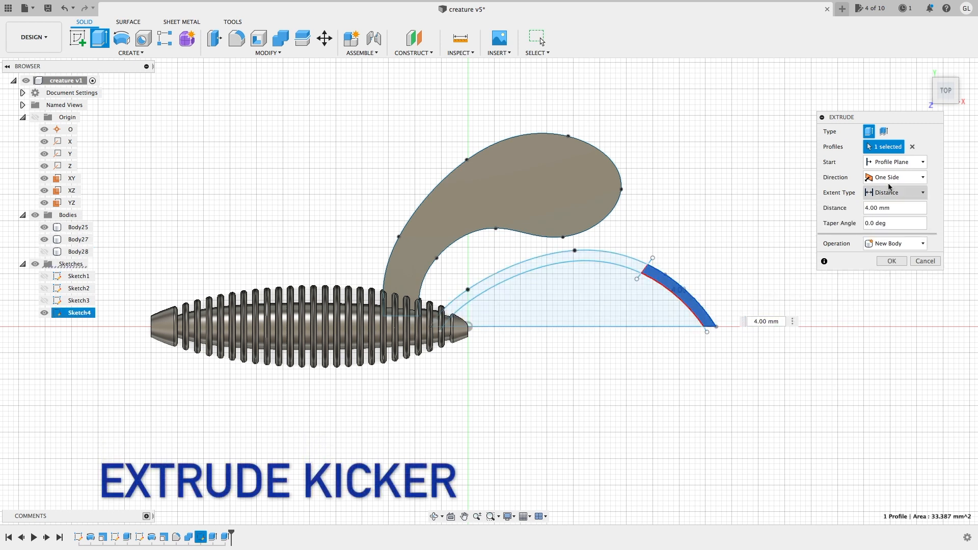
click(894, 177)
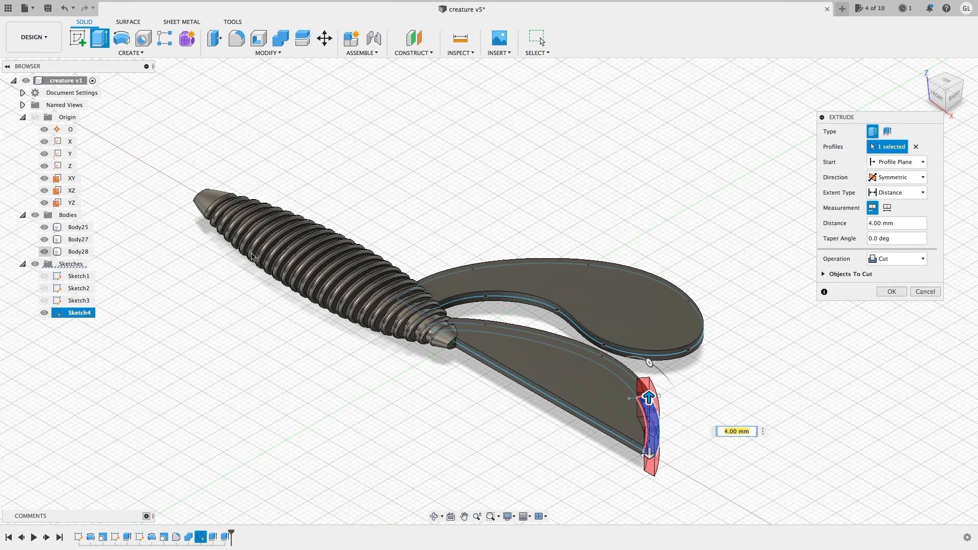
click(896, 258)
text(3)
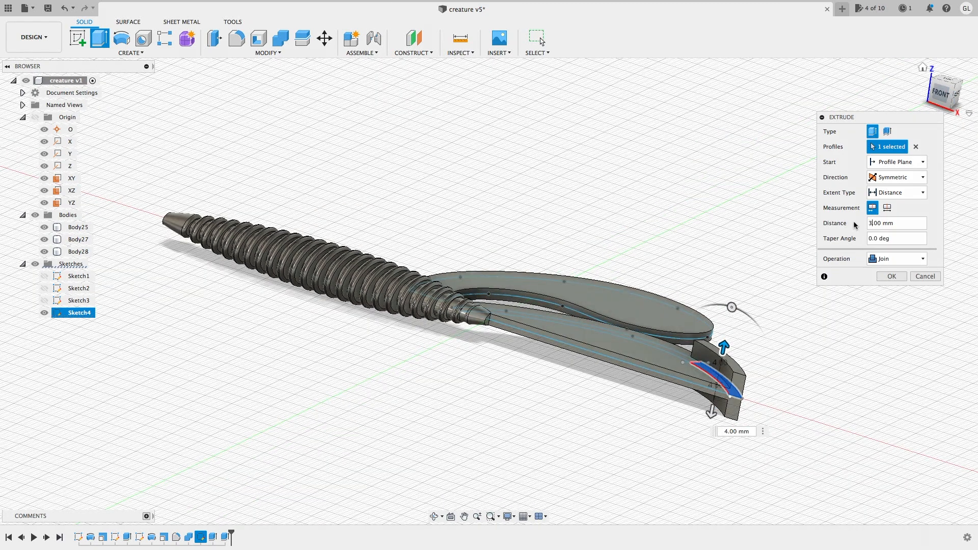
click(945, 91)
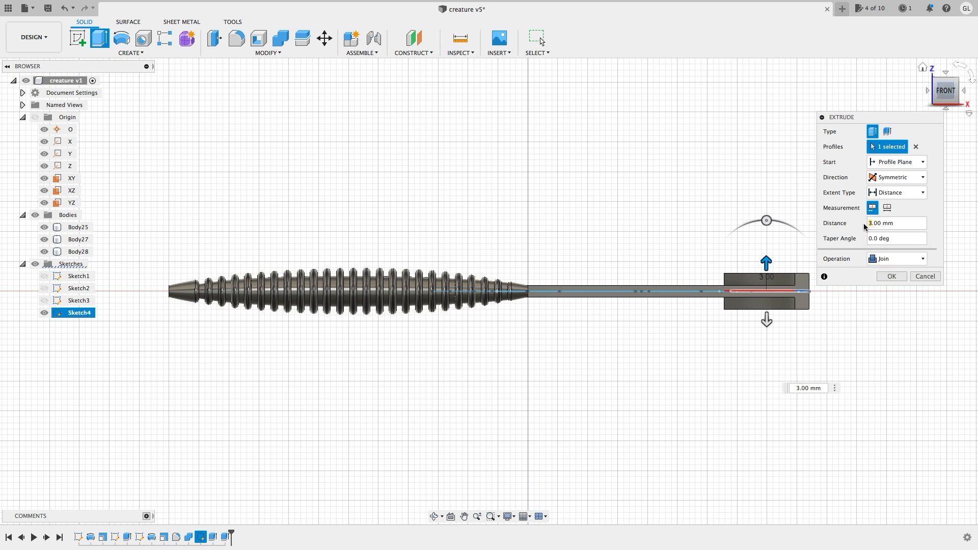
click(890, 276)
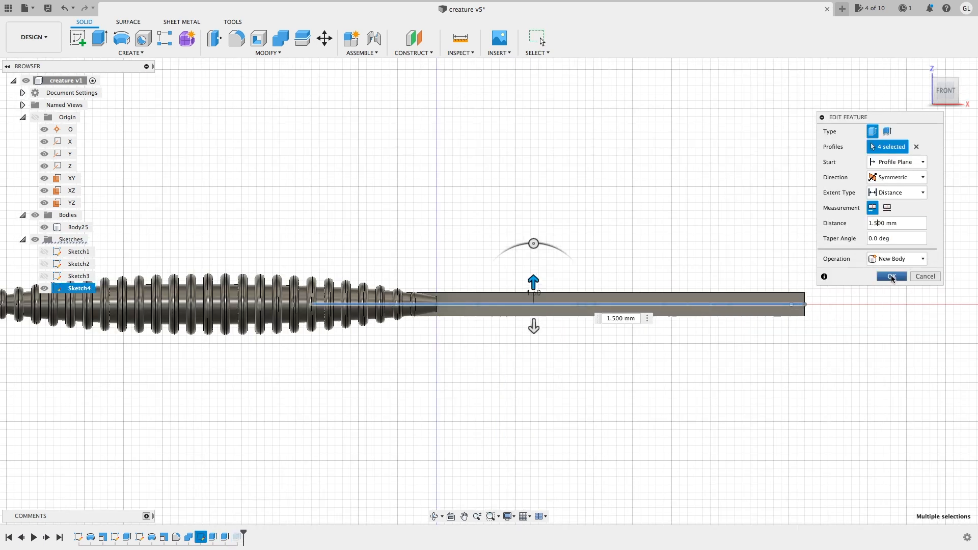
Re-edit the appendage extrusion to 1.5 mm thickness
click(891, 277)
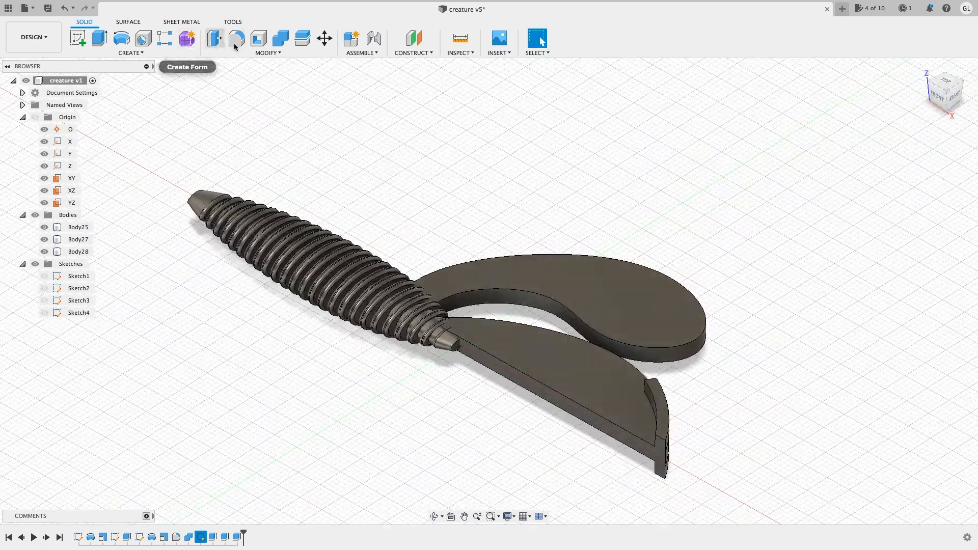
Chamfer the lower appendage's long straight edge by 1 mm
click(265, 52)
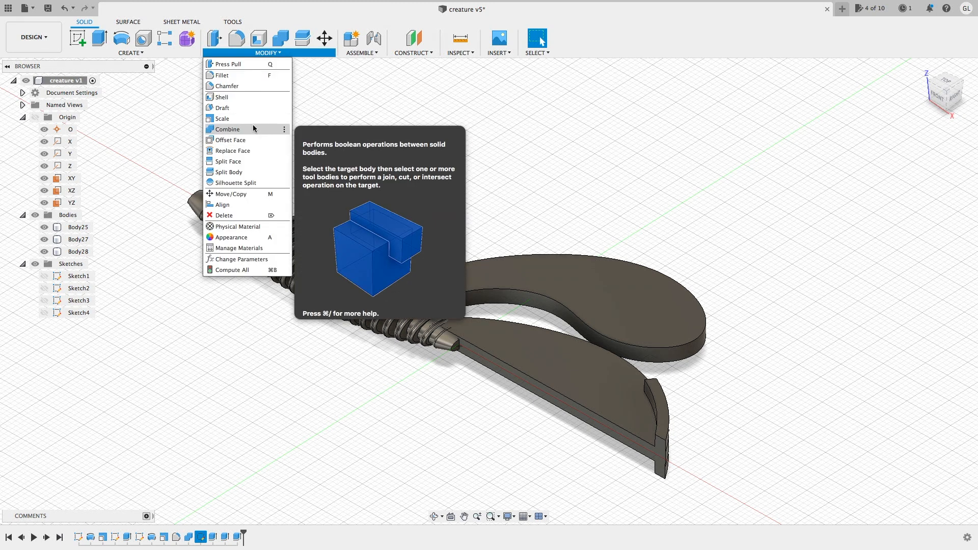
click(224, 85)
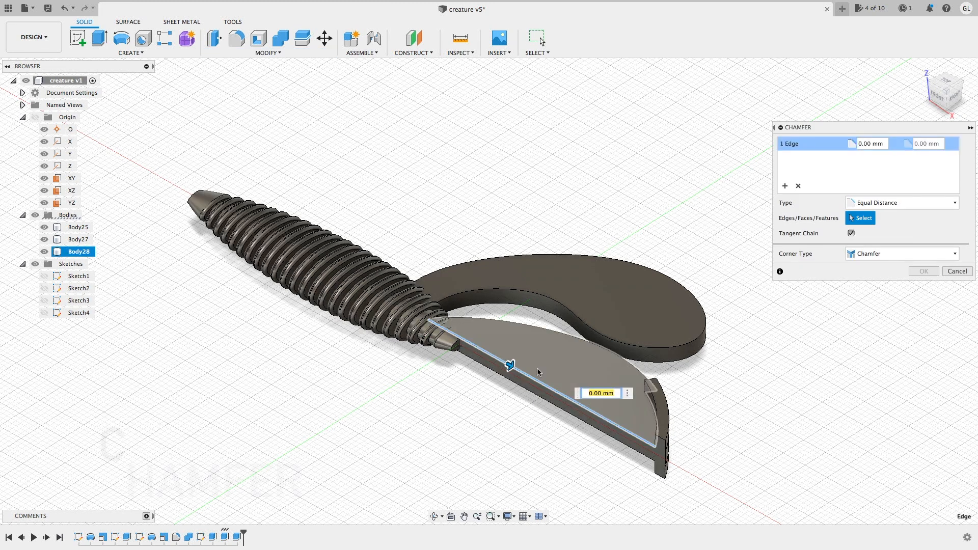
text(1)
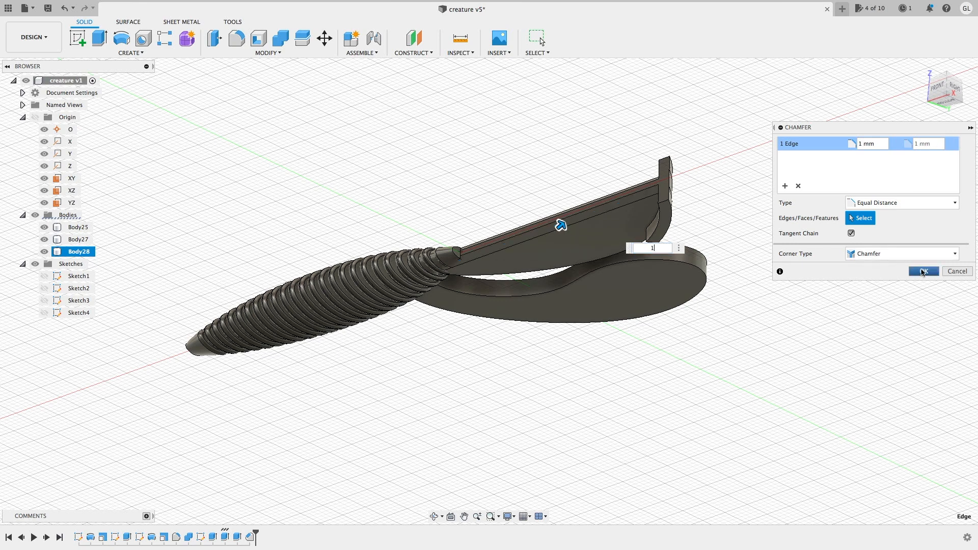
click(923, 271)
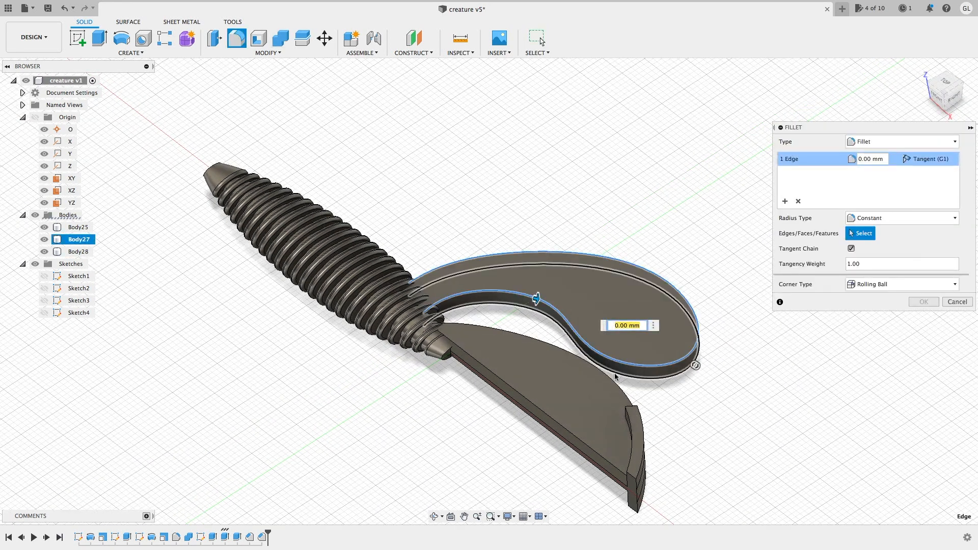
Fillet the curled appendage edge and the three kicker tip edges
click(624, 380)
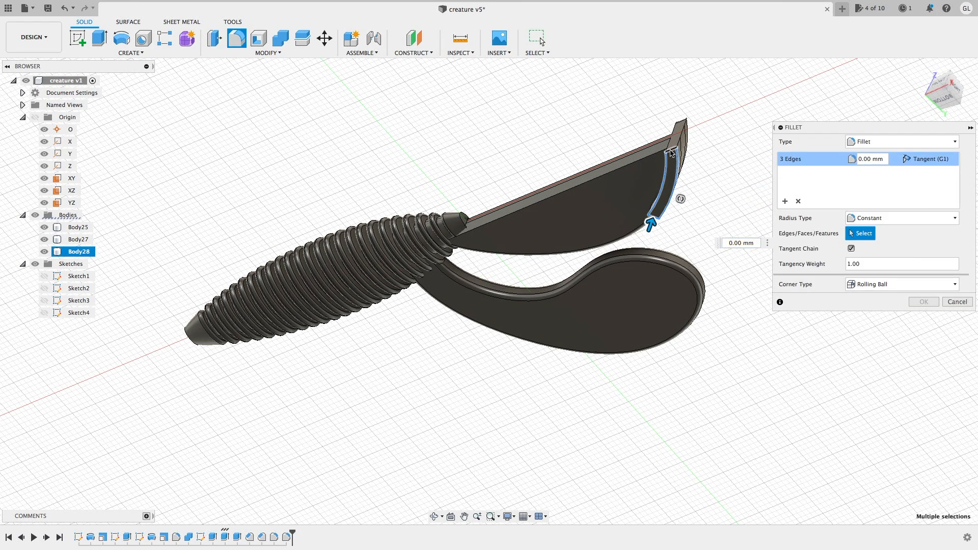
click(957, 302)
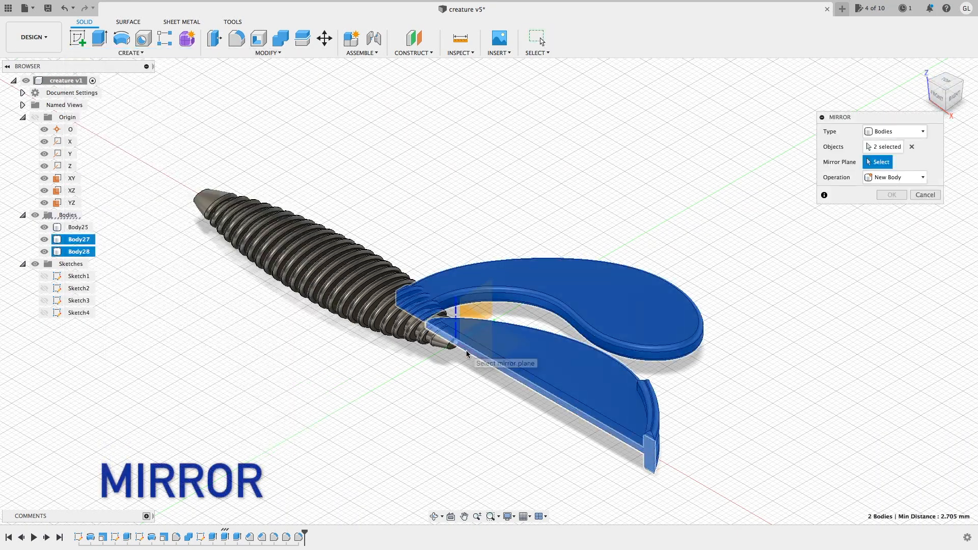
Mirror both appendages across the body centre plane with Operation Join
click(459, 324)
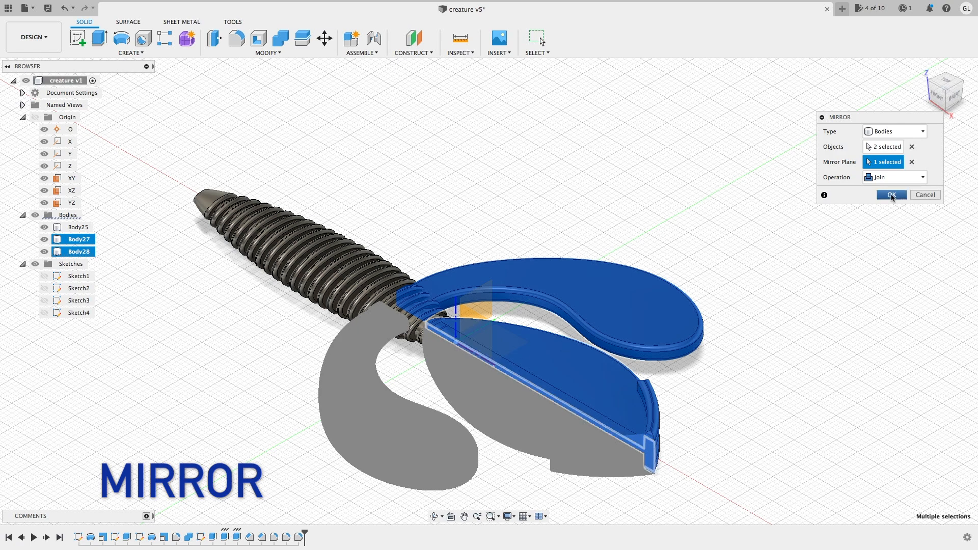
click(891, 195)
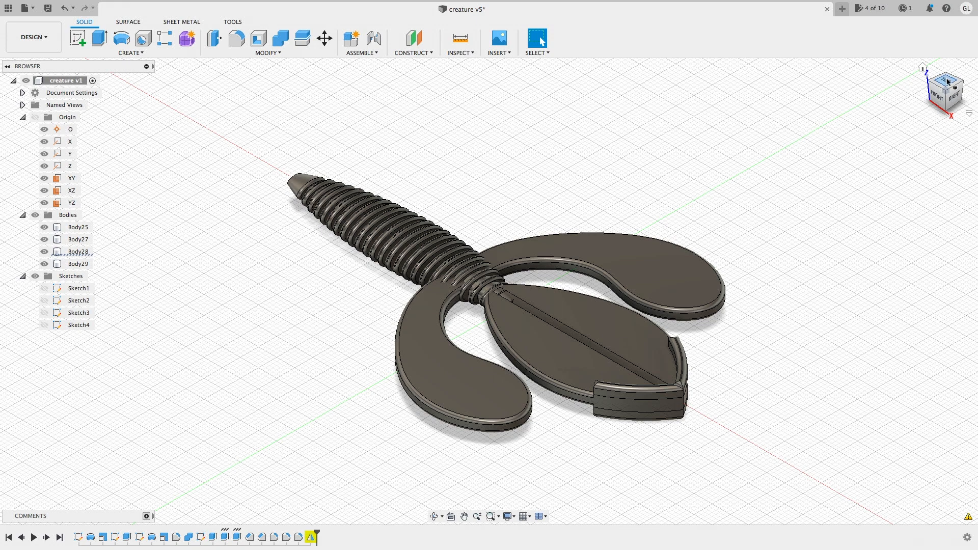
click(943, 90)
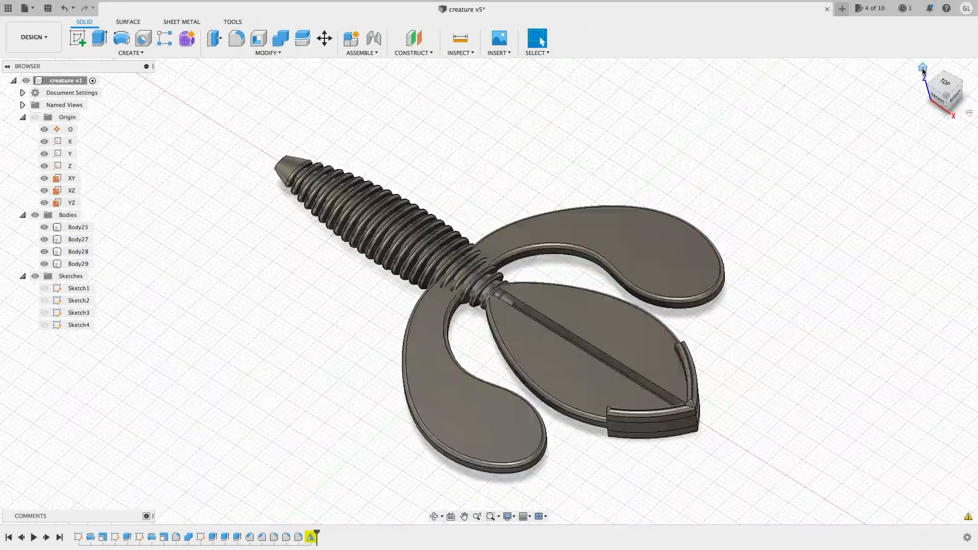
Scale the ribbed body 1.2 times taller in Z, viewed from above
click(64, 7)
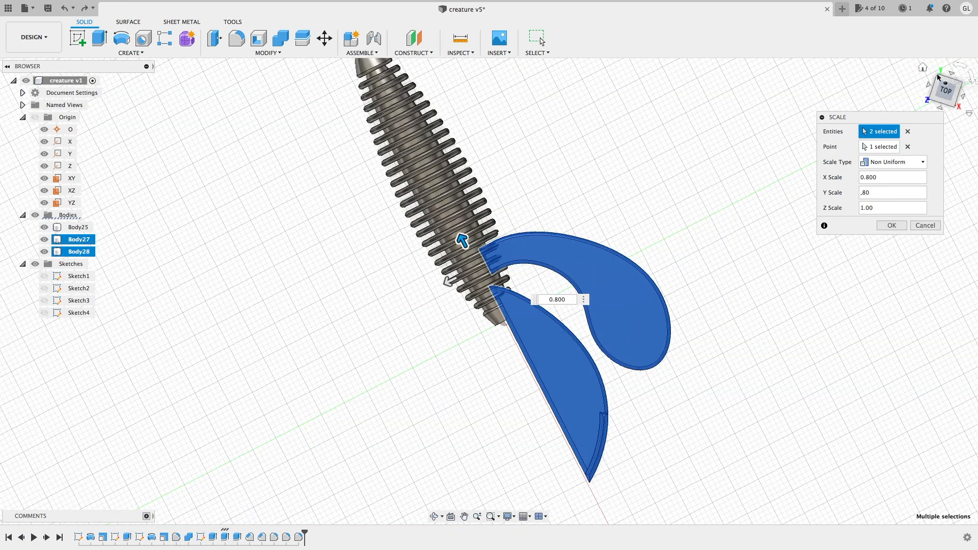
click(890, 226)
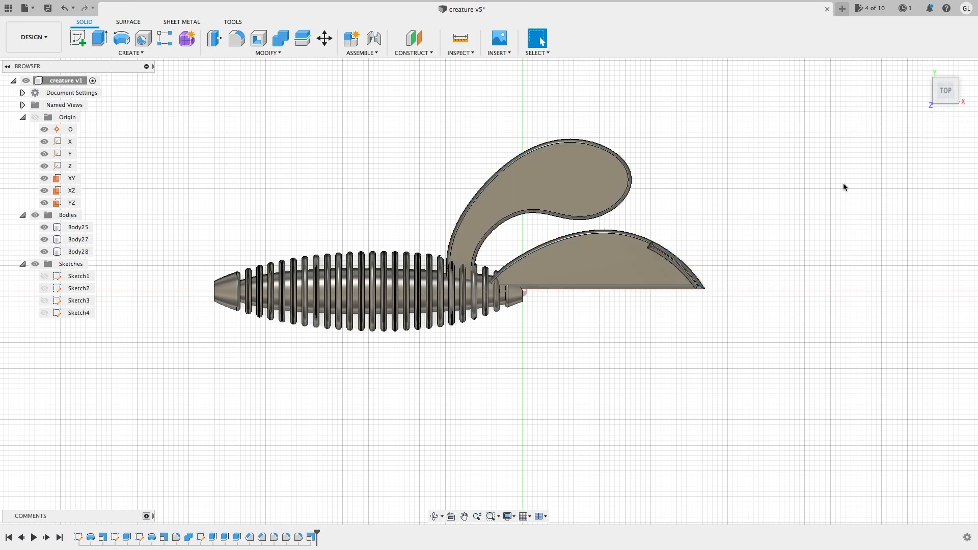
click(945, 90)
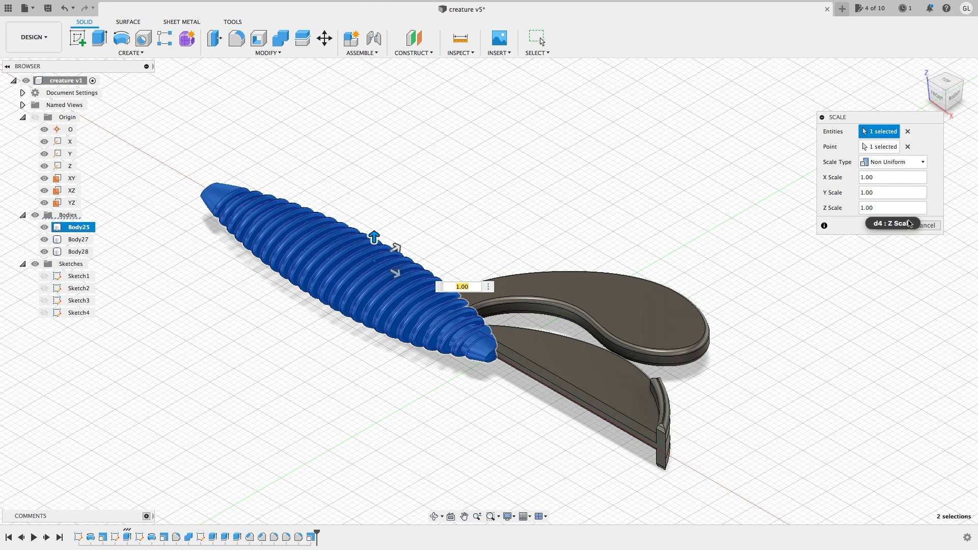
click(945, 91)
text(1.200)
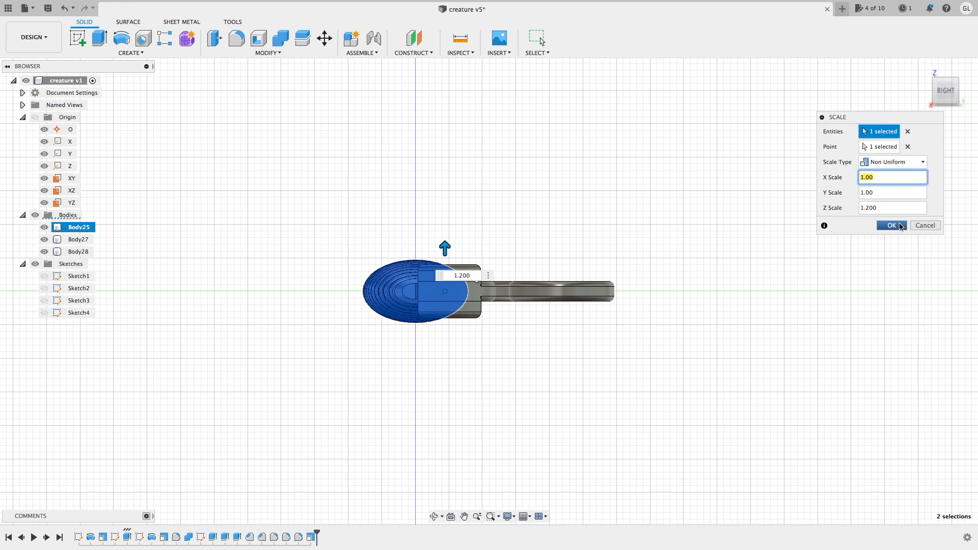
click(891, 225)
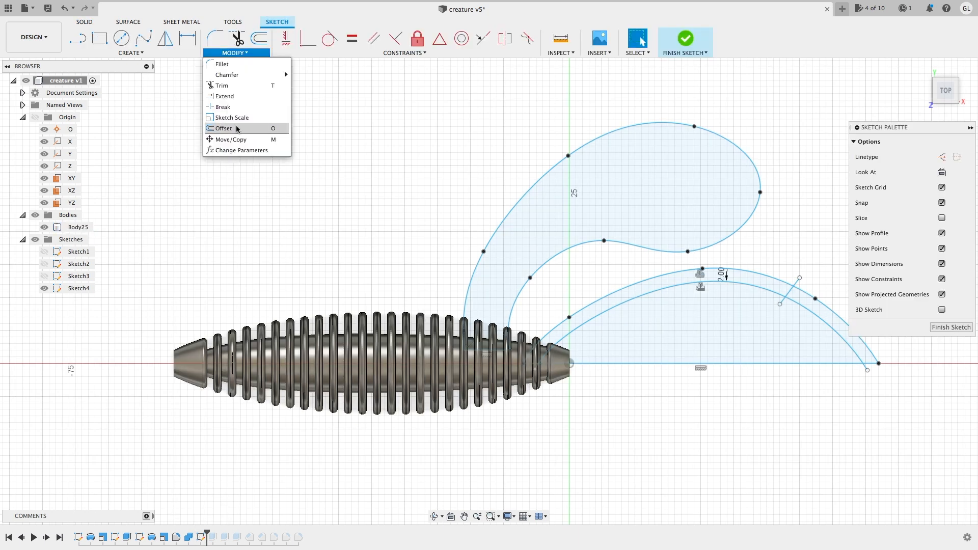
Offset the appendage outline in the reopened appendage sketch
click(230, 140)
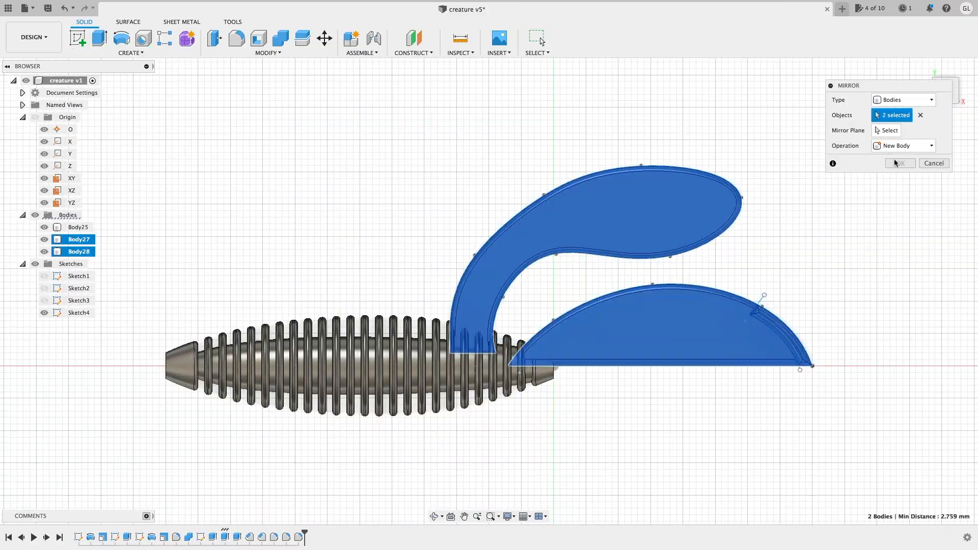
Mirror the appendages across the chosen plane and set up Plane1 for splitting the lower appendages
click(898, 163)
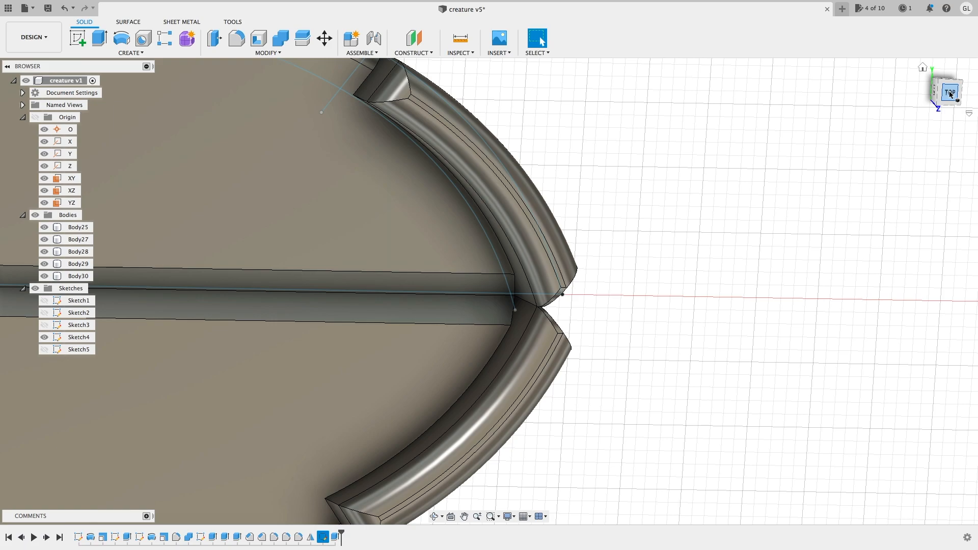
click(945, 88)
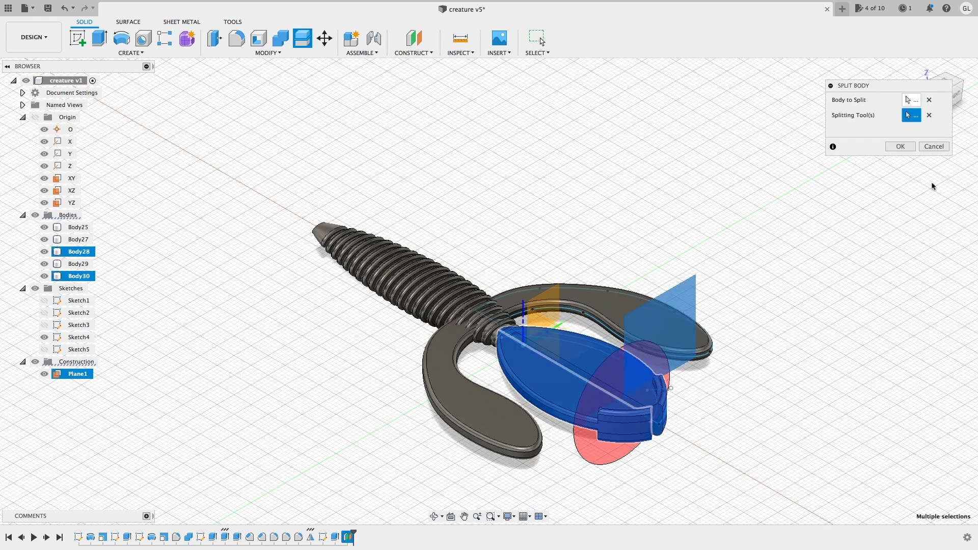
Confirm the appendage split, sketch the 45° V notch and Extrude Cut it through All
click(900, 146)
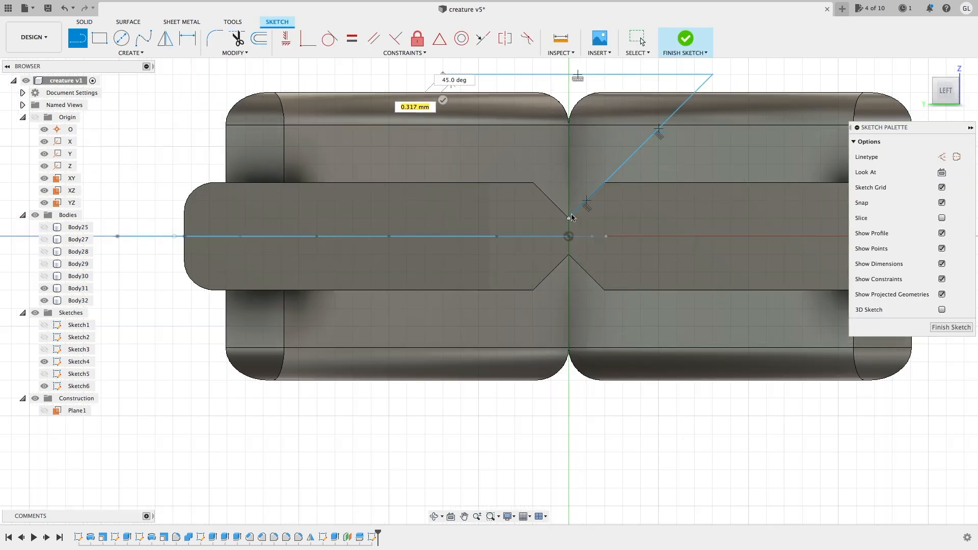
click(684, 38)
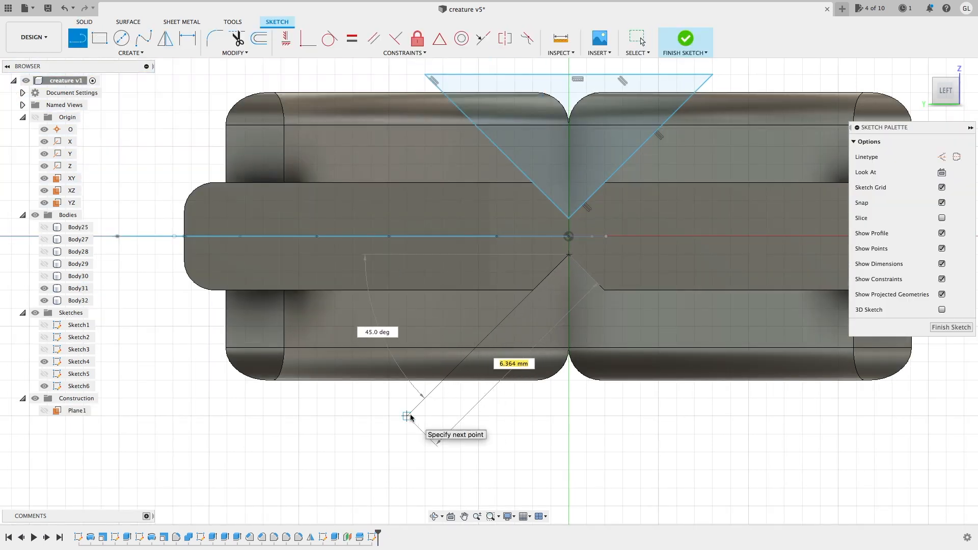
click(685, 38)
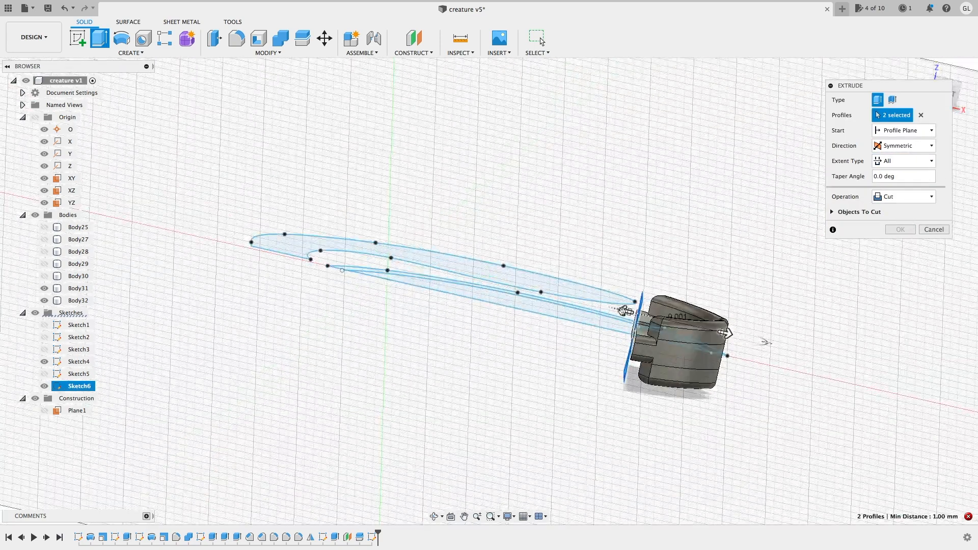
click(944, 89)
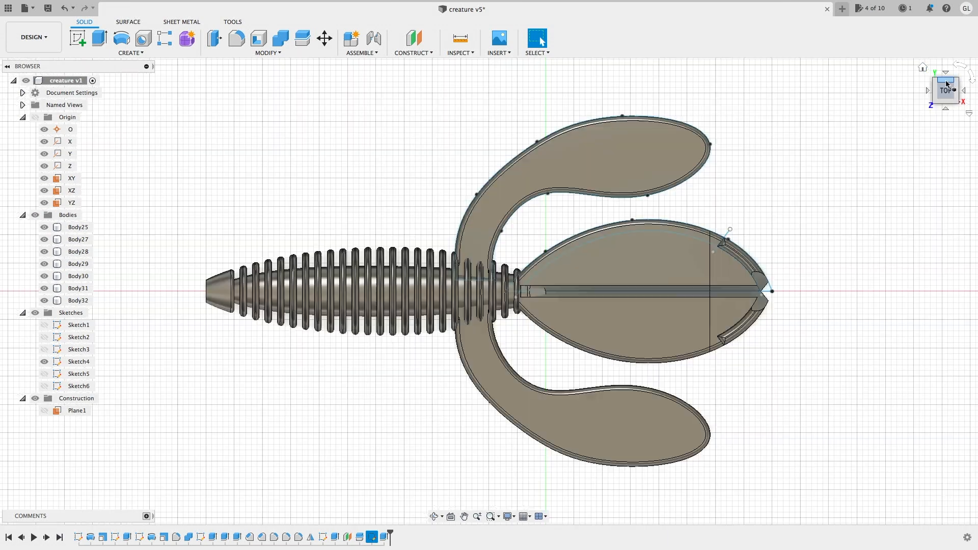
click(279, 38)
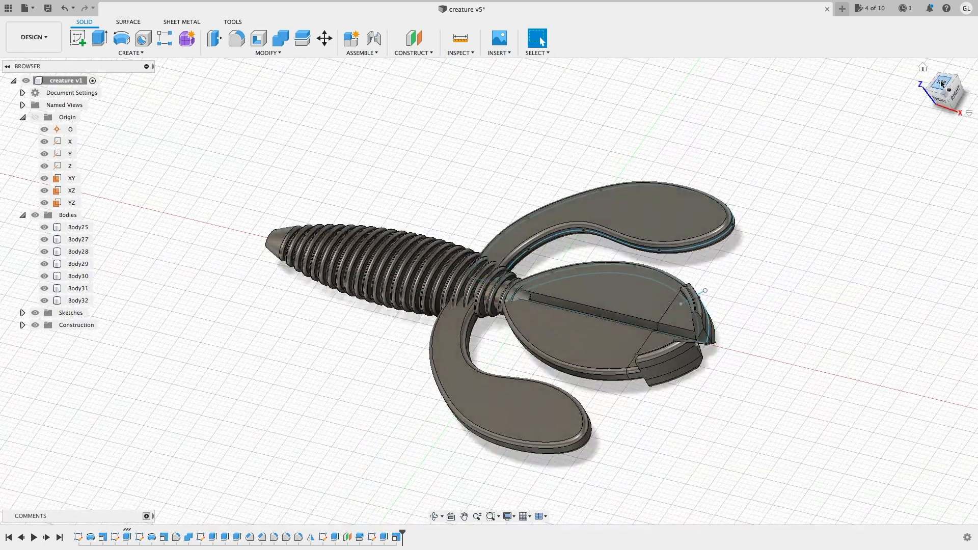
click(946, 89)
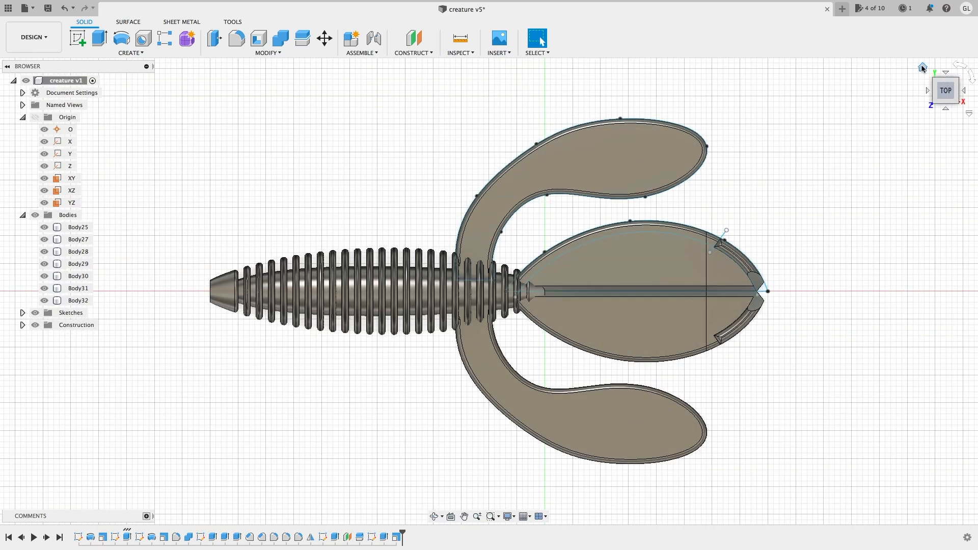